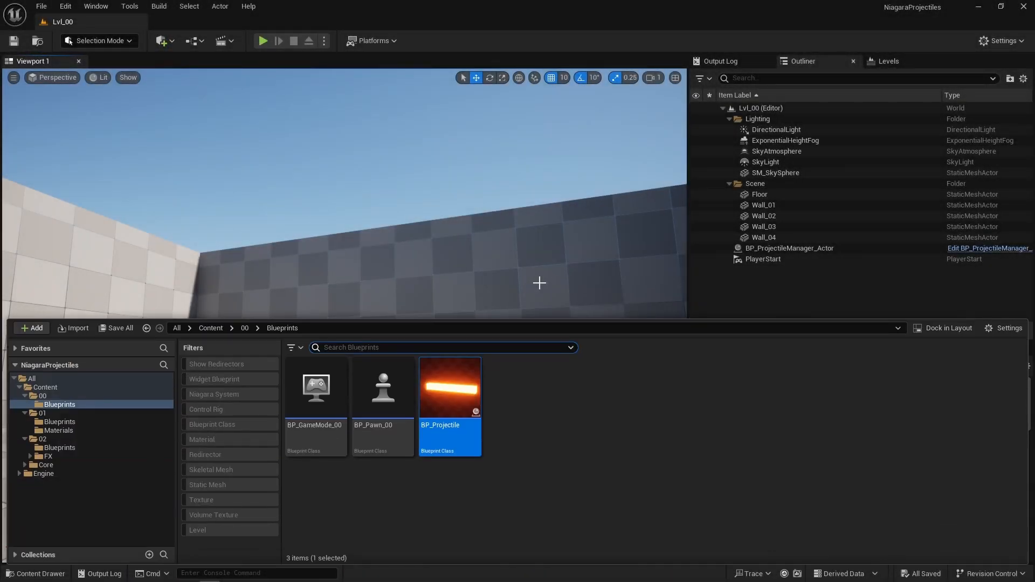
# - Open BP_Projectile, inspect its Cube and Sphere components and jump to the Sphere's On Component Hit event
pyautogui.doubleClick(449, 388)
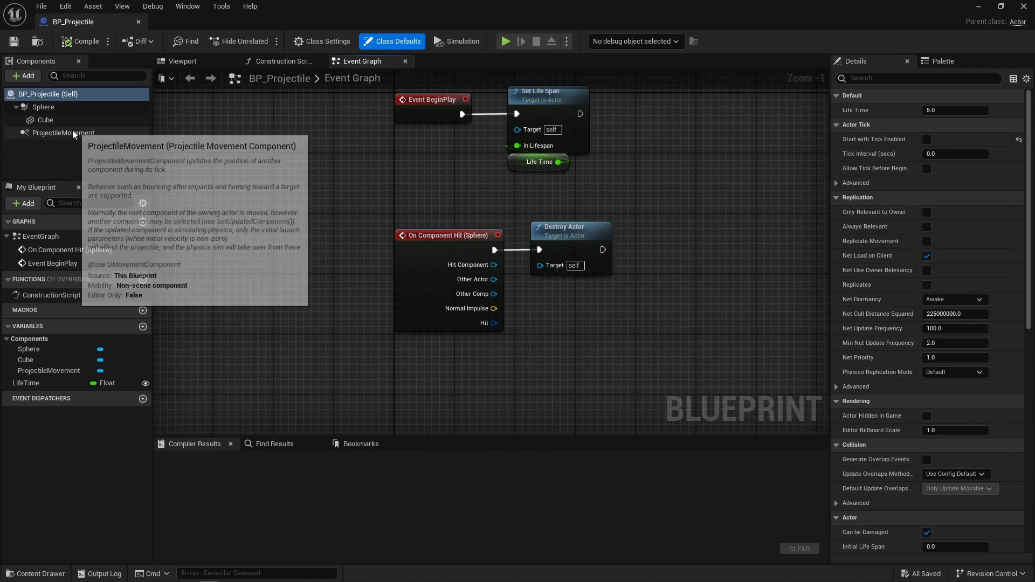
pyautogui.click(64, 132)
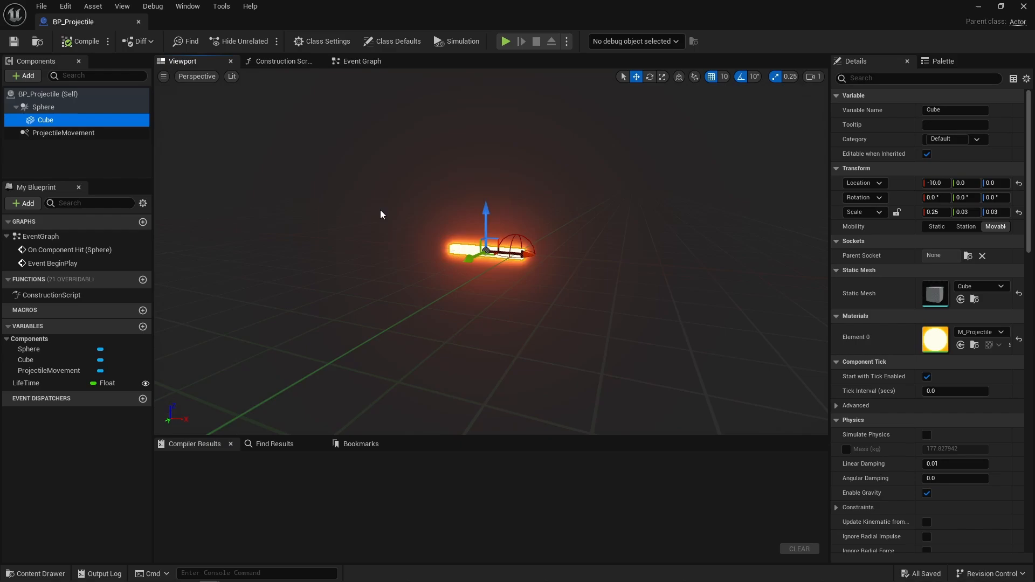
pyautogui.click(43, 106)
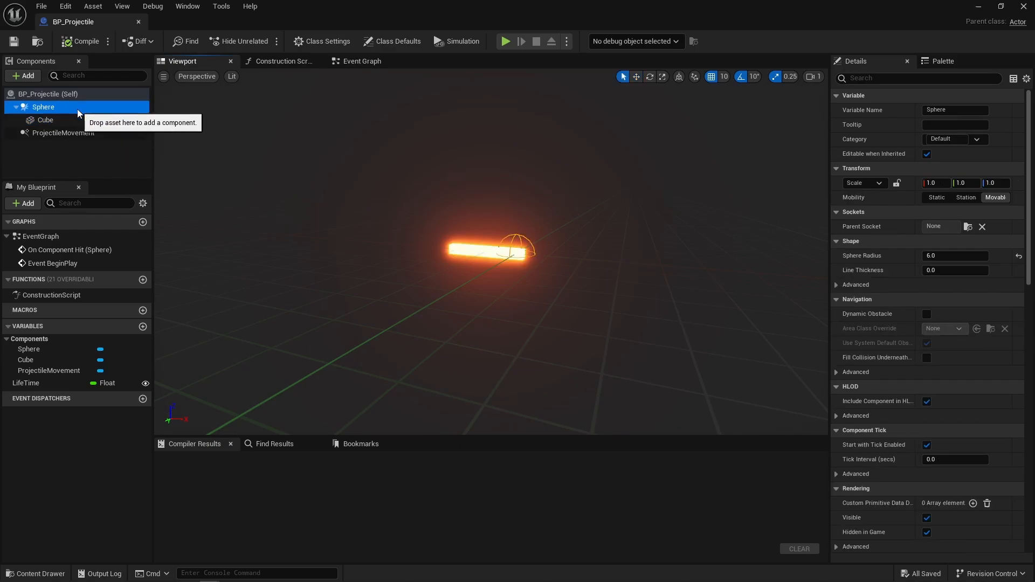
pyautogui.scroll(-3)
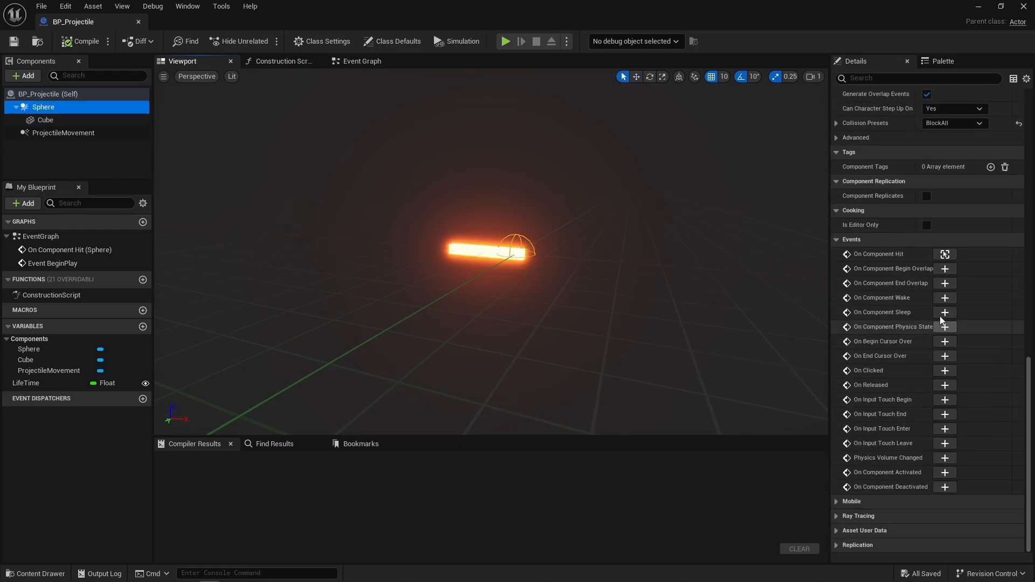
pyautogui.click(361, 61)
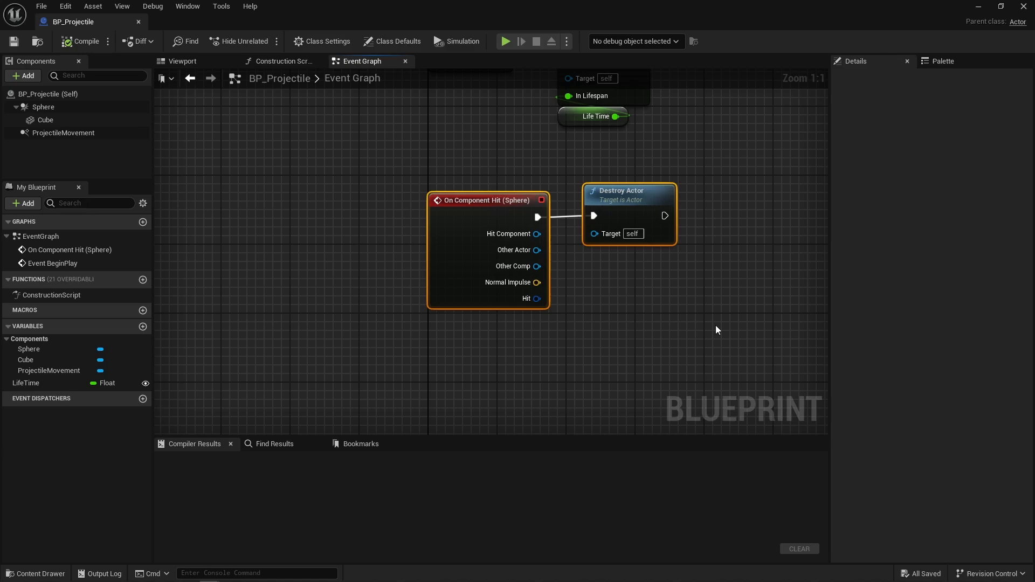
pyautogui.click(717, 330)
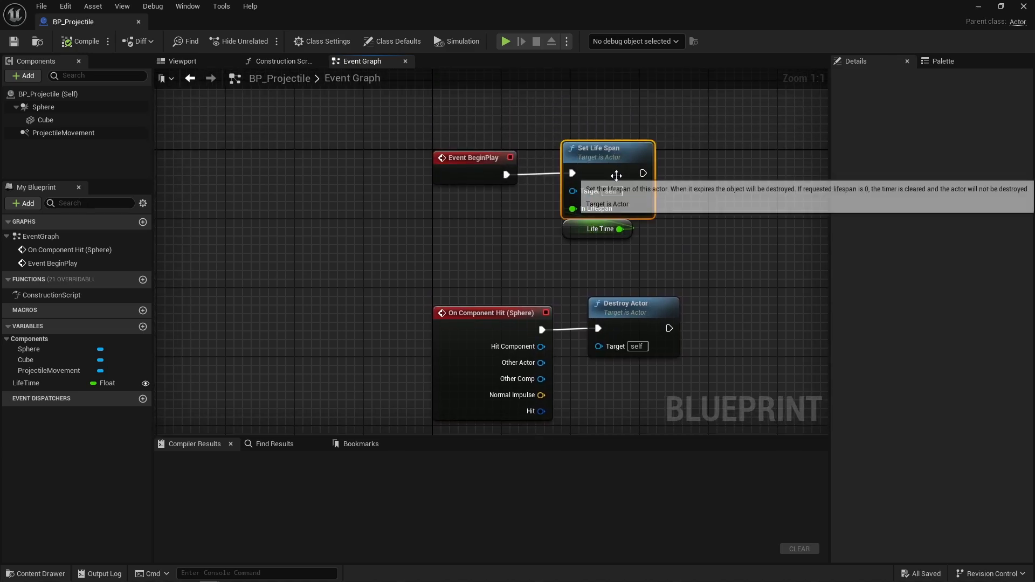
pyautogui.moveTo(478, 222)
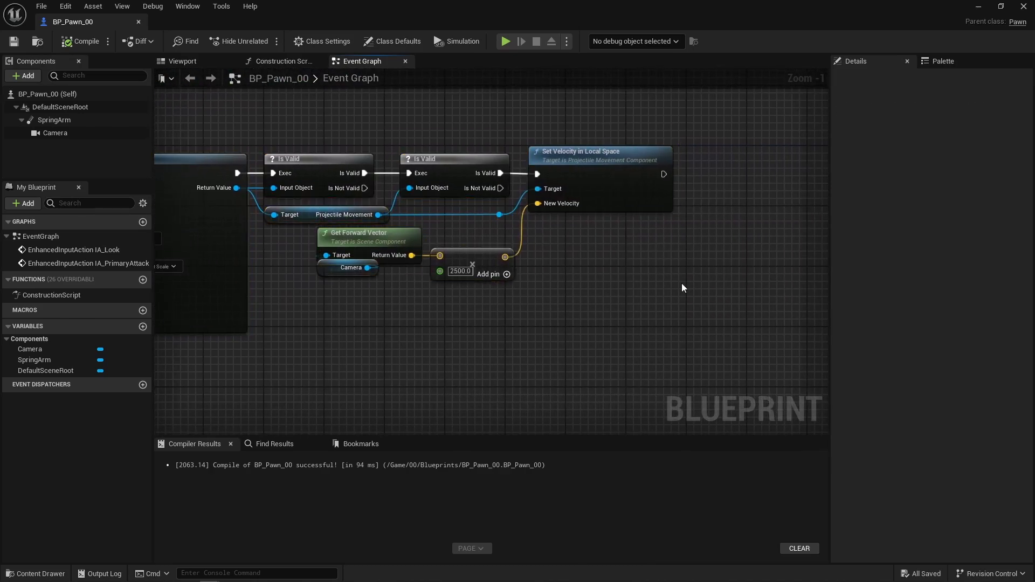
# - Switch back to the BP_Projectile Blueprint tab
pyautogui.click(504, 41)
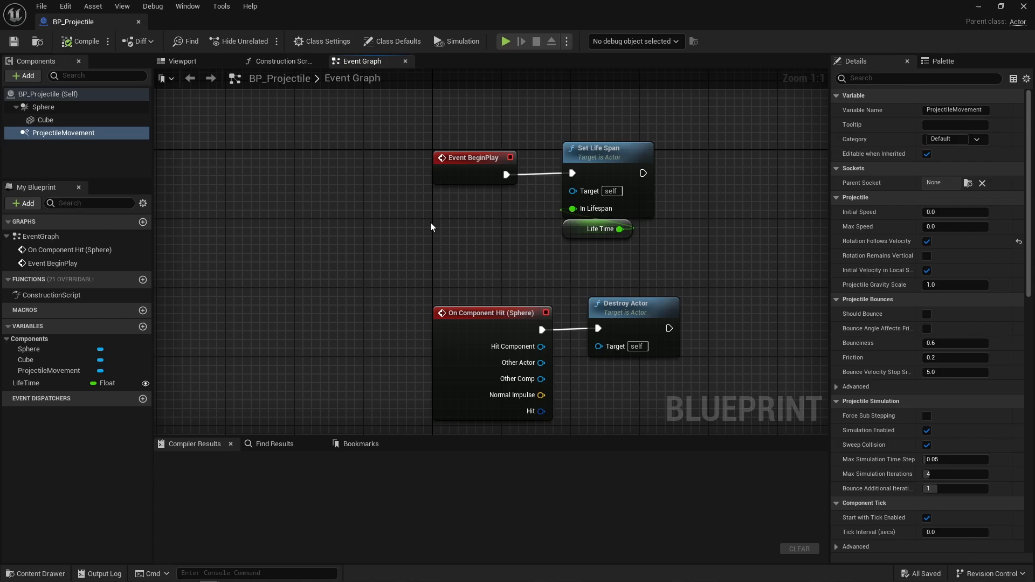
pyautogui.moveTo(111, 31)
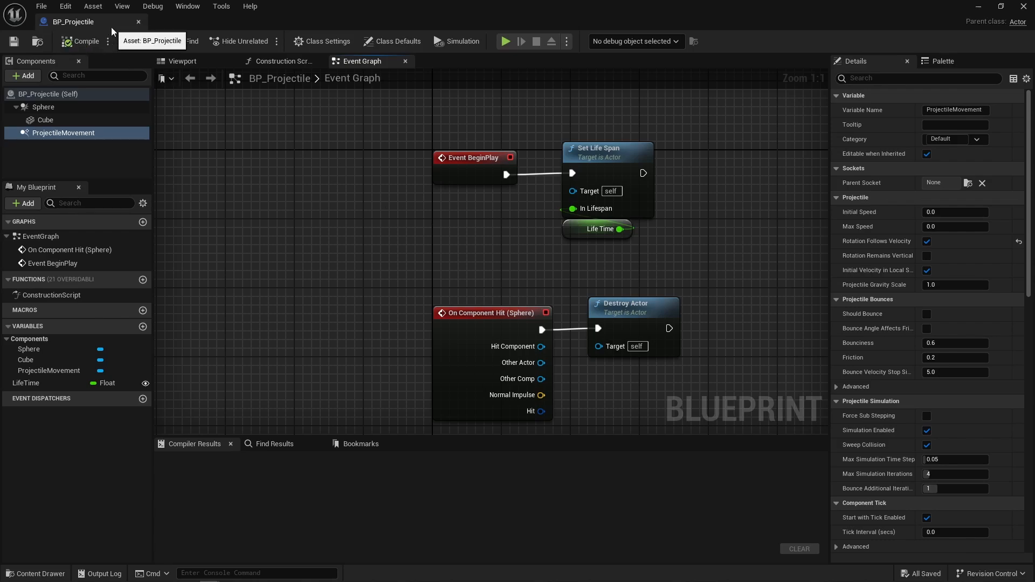
# - Show the Sphere and Cube in the viewport and bring up the Sphere's Collision settings
pyautogui.click(43, 107)
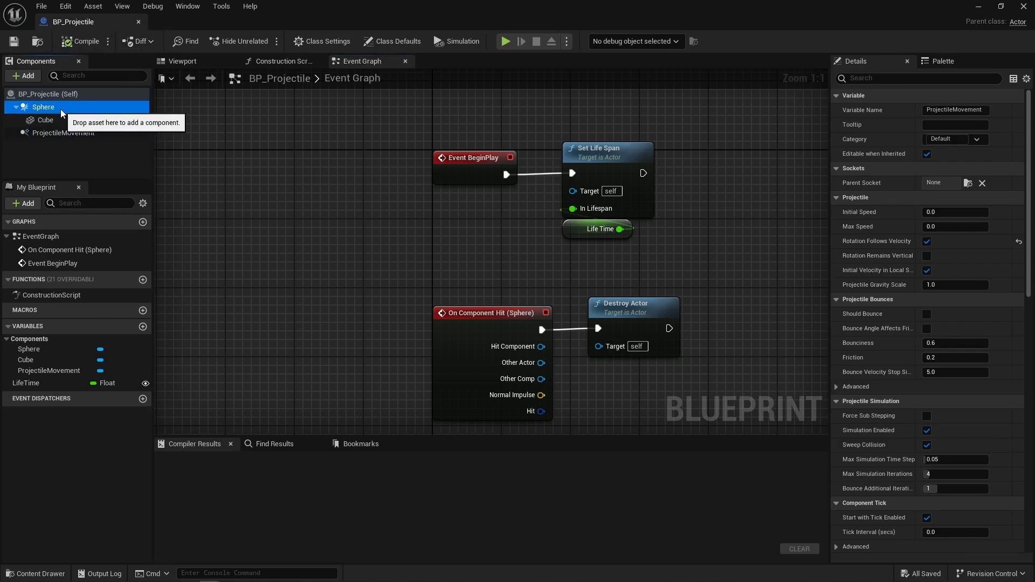
pyautogui.click(64, 132)
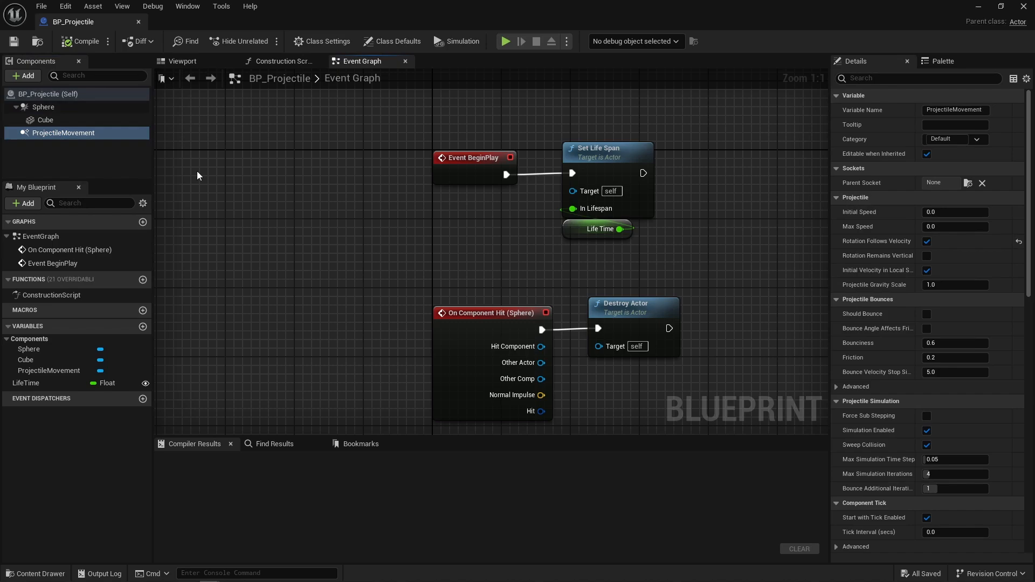
pyautogui.click(42, 107)
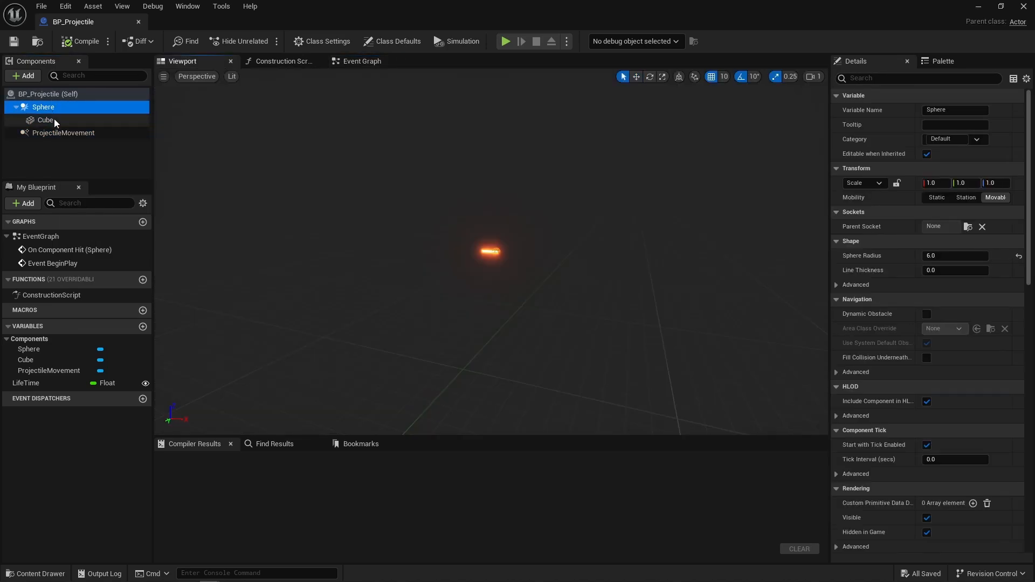
pyautogui.click(46, 120)
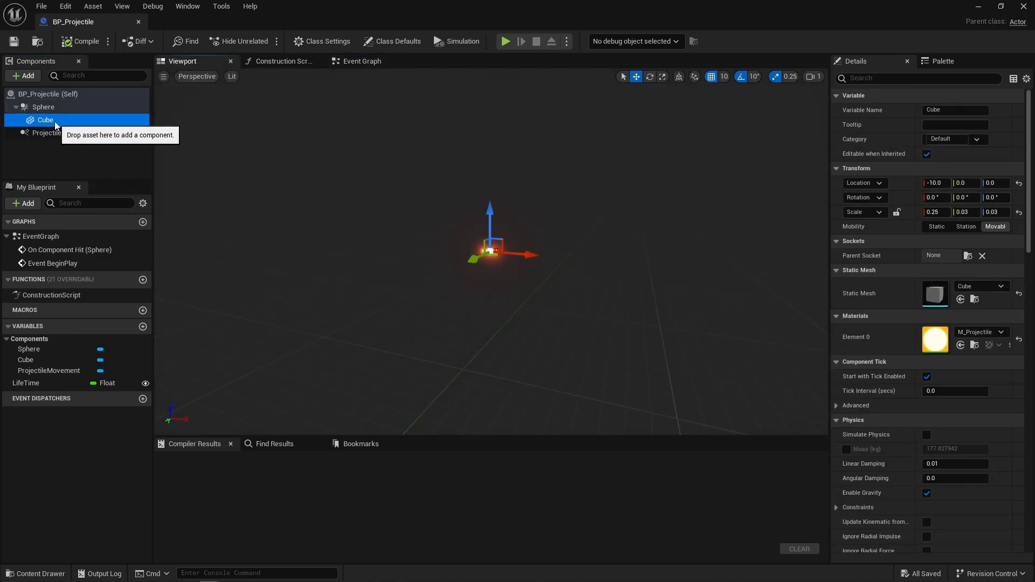
pyautogui.click(44, 107)
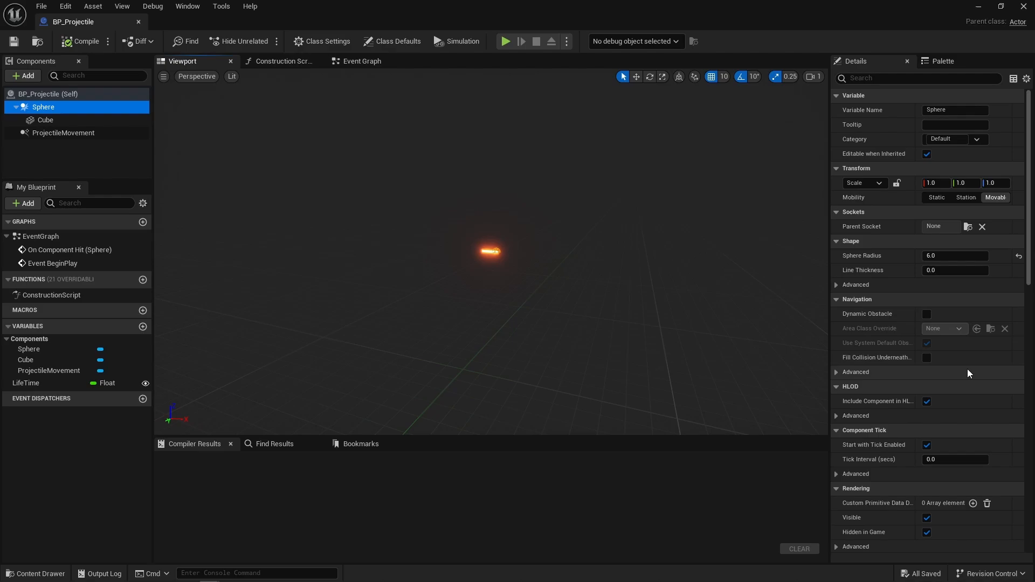
pyautogui.scroll(-3)
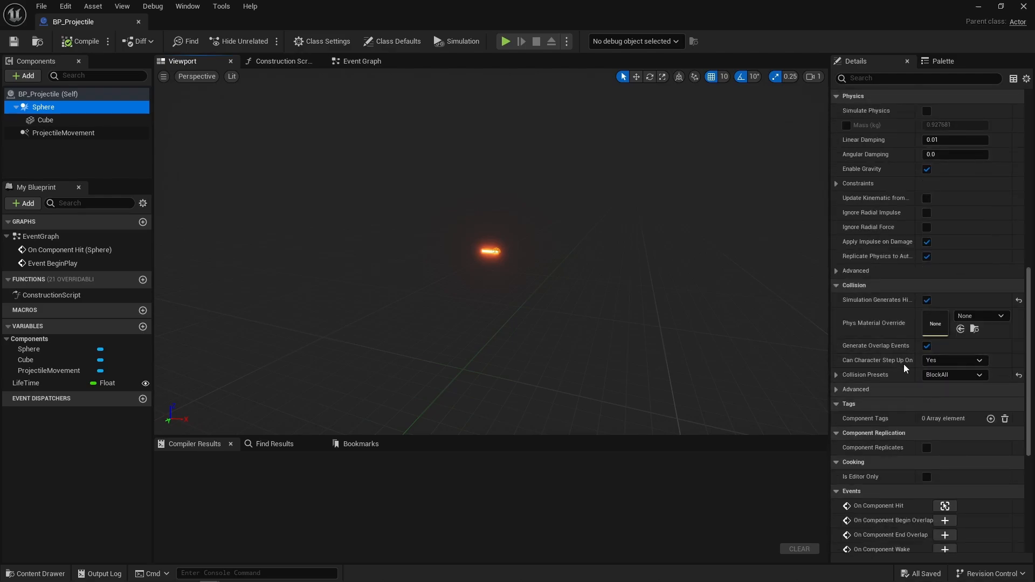
pyautogui.moveTo(453, 310)
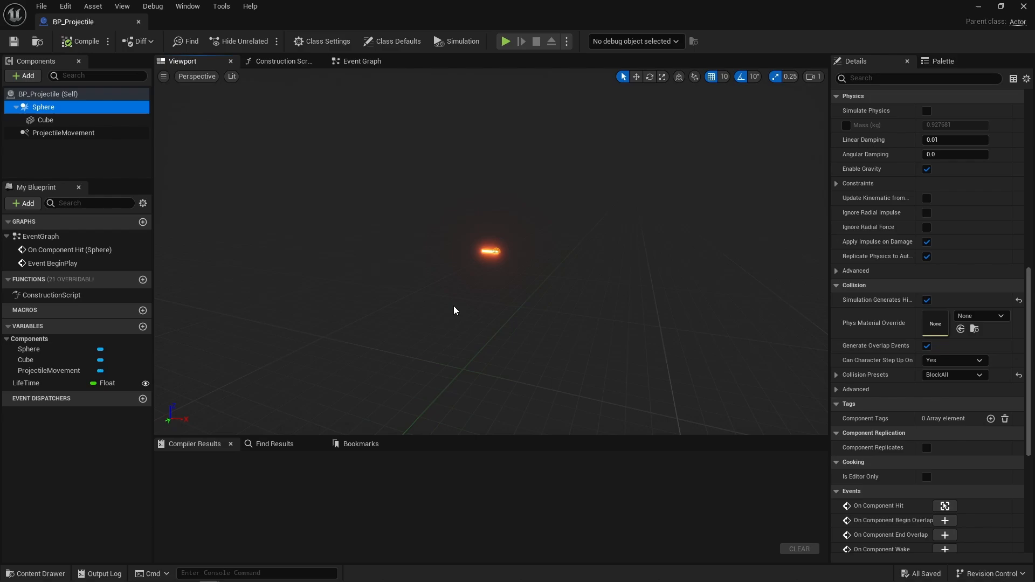
pyautogui.click(504, 41)
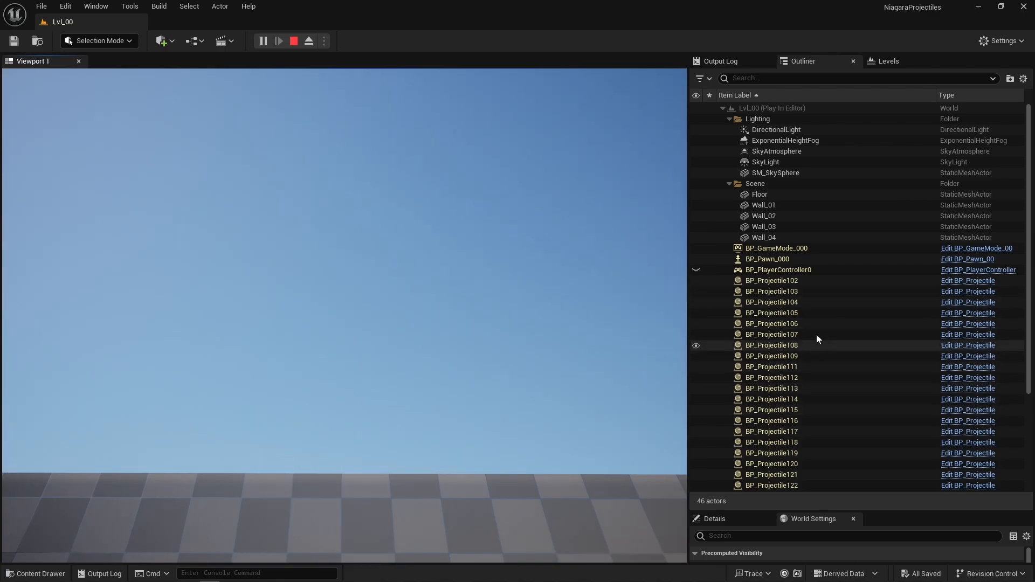
# - Switch to the BP_Pawn_00 graph at its SpawnActor BP Projectile node
pyautogui.scroll(-3)
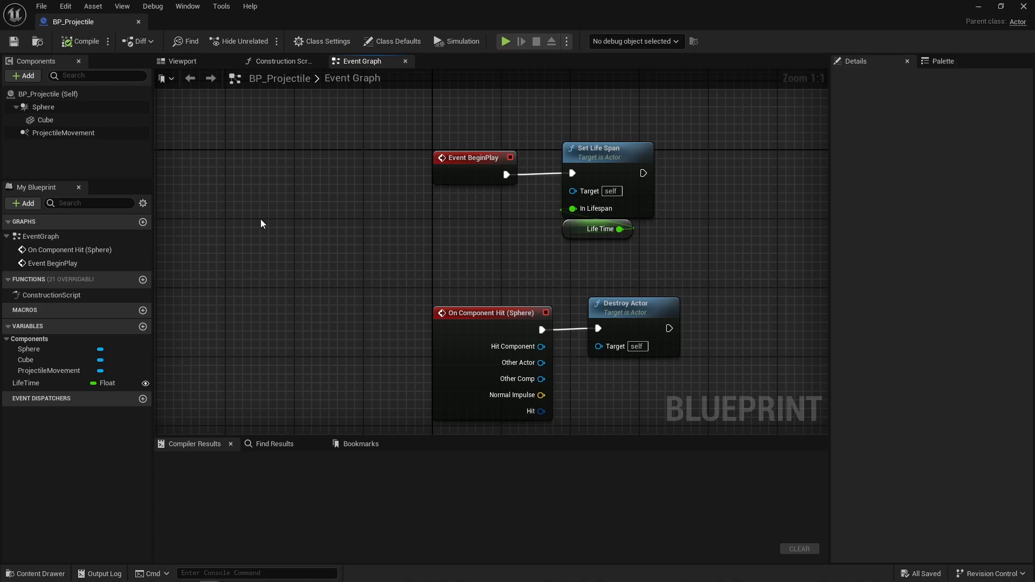
pyautogui.click(64, 133)
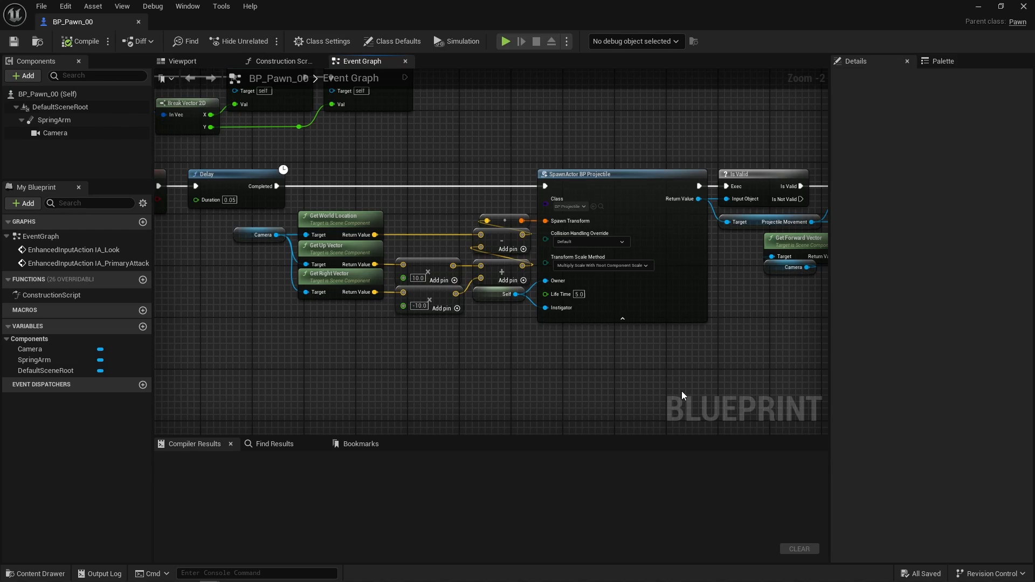
pyautogui.click(505, 41)
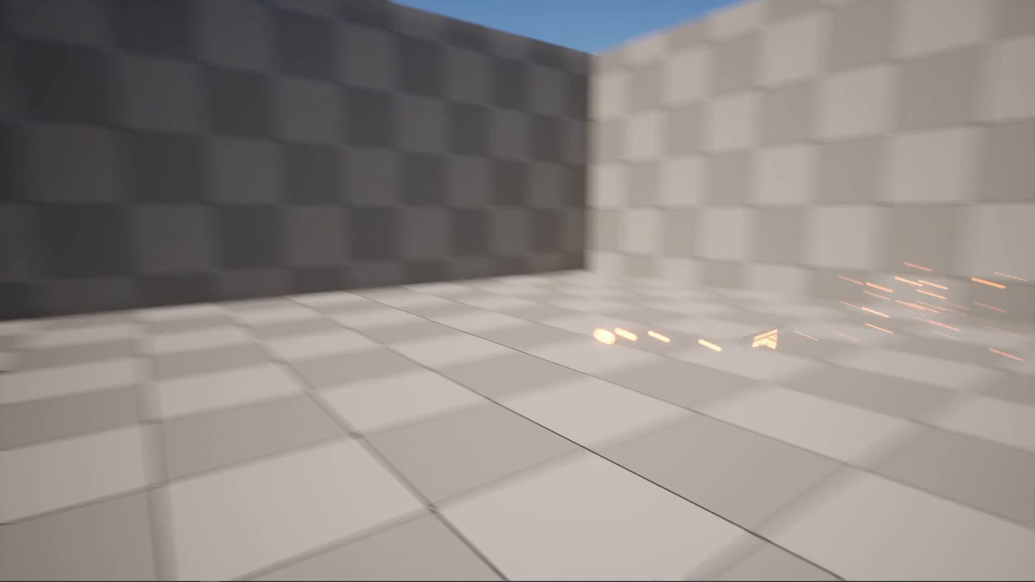
pyautogui.moveTo(518, 291)
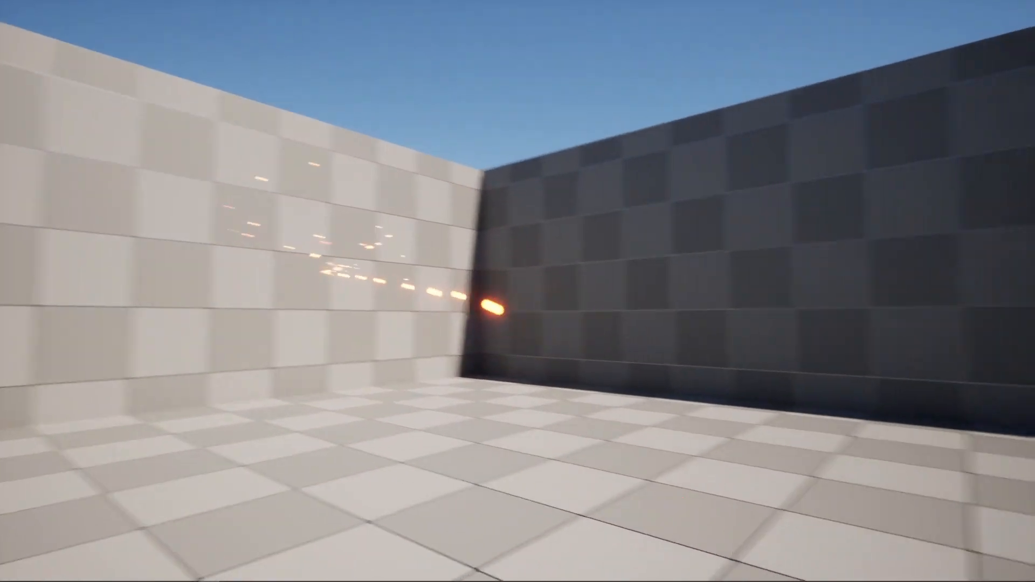
pyautogui.moveTo(518, 291)
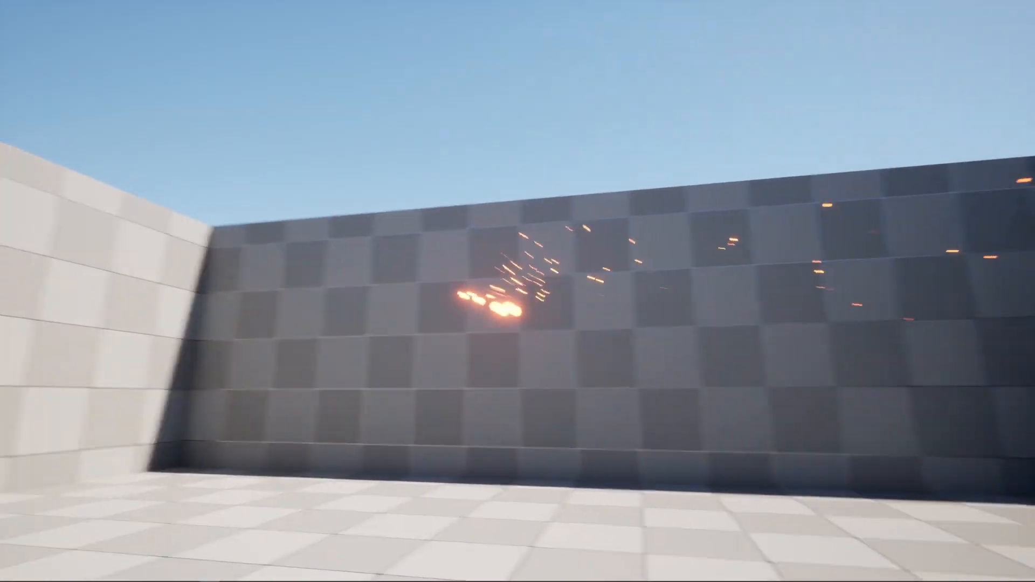
pyautogui.moveTo(517, 291)
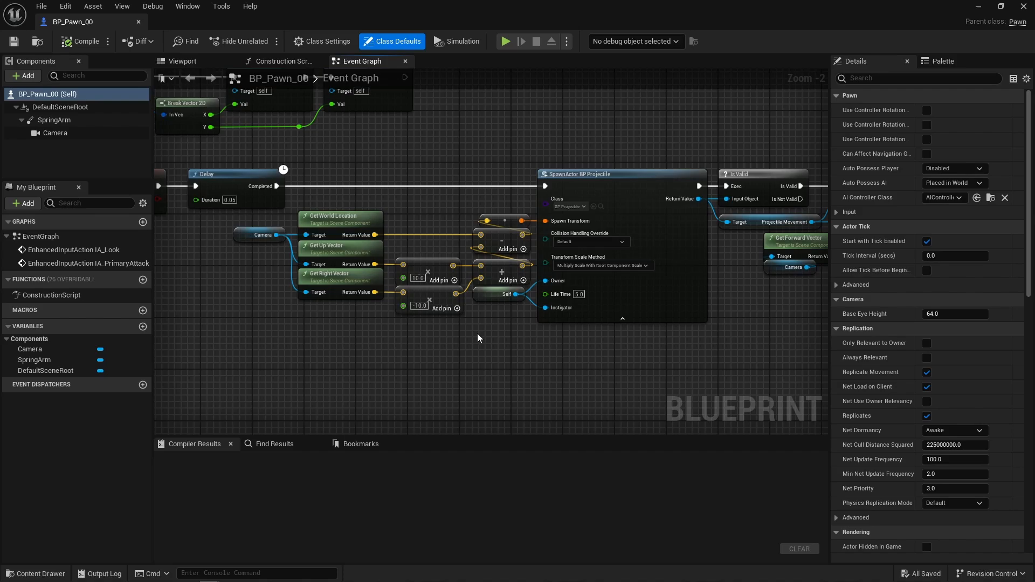
pyautogui.moveTo(336, 163)
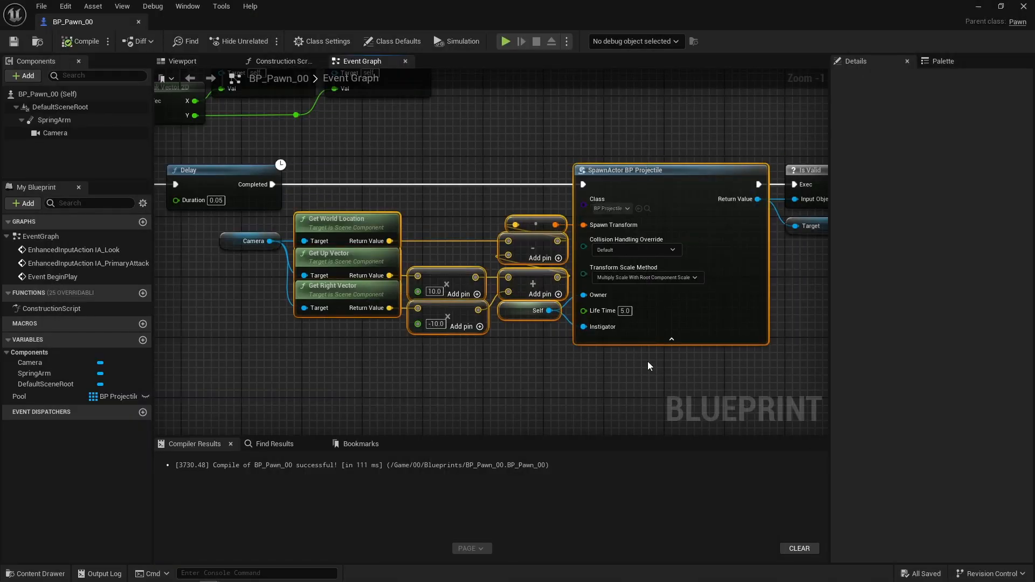
# - Switch to the projectile manager Blueprint's Projectile Destroyed function
pyautogui.scroll(-3)
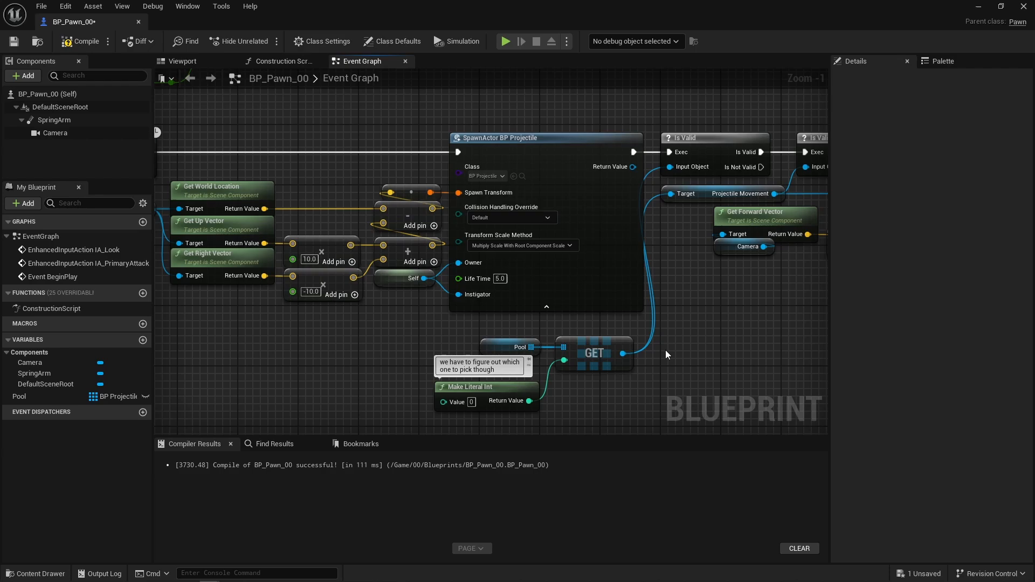
pyautogui.click(204, 21)
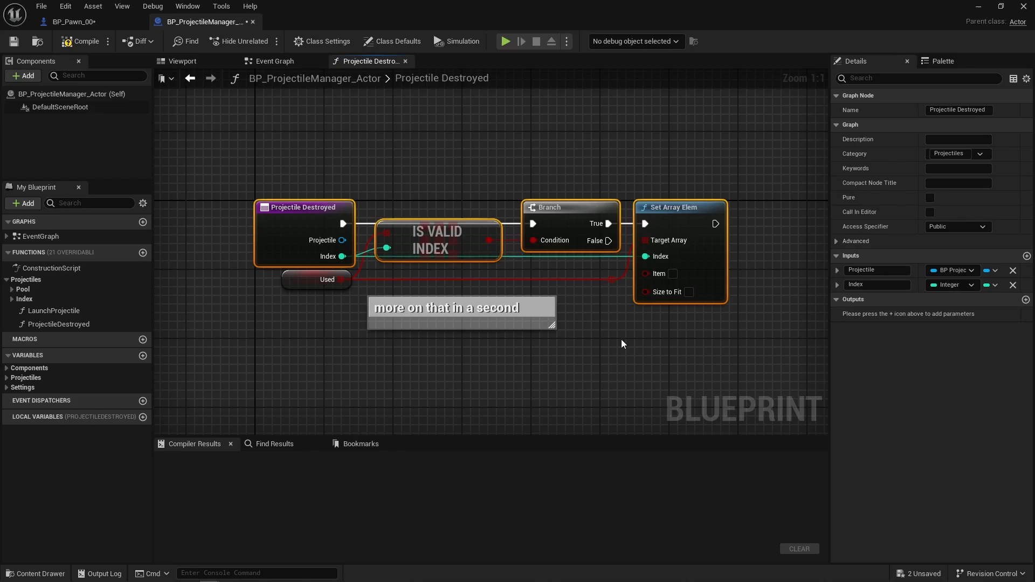
pyautogui.click(453, 365)
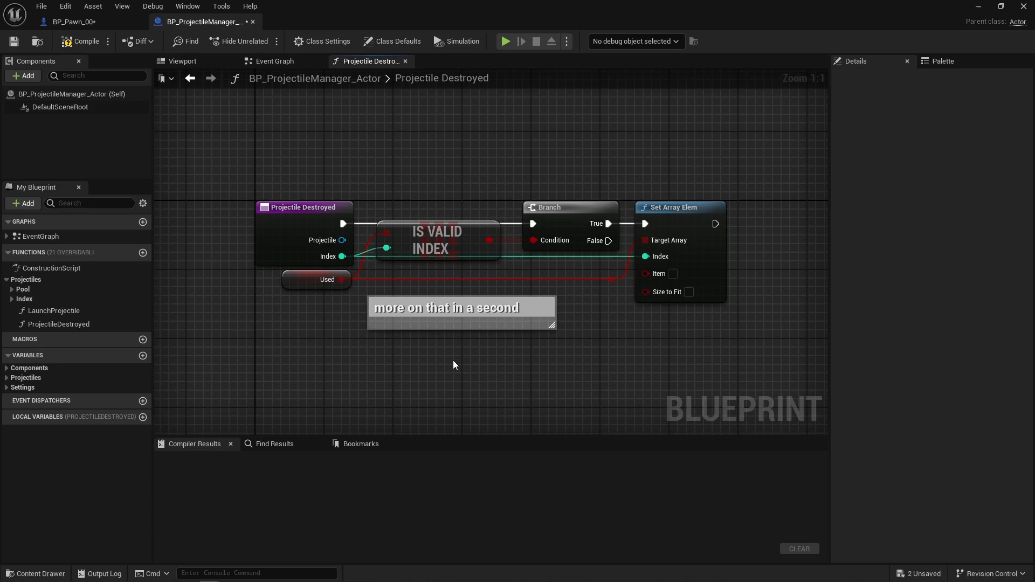
pyautogui.click(72, 22)
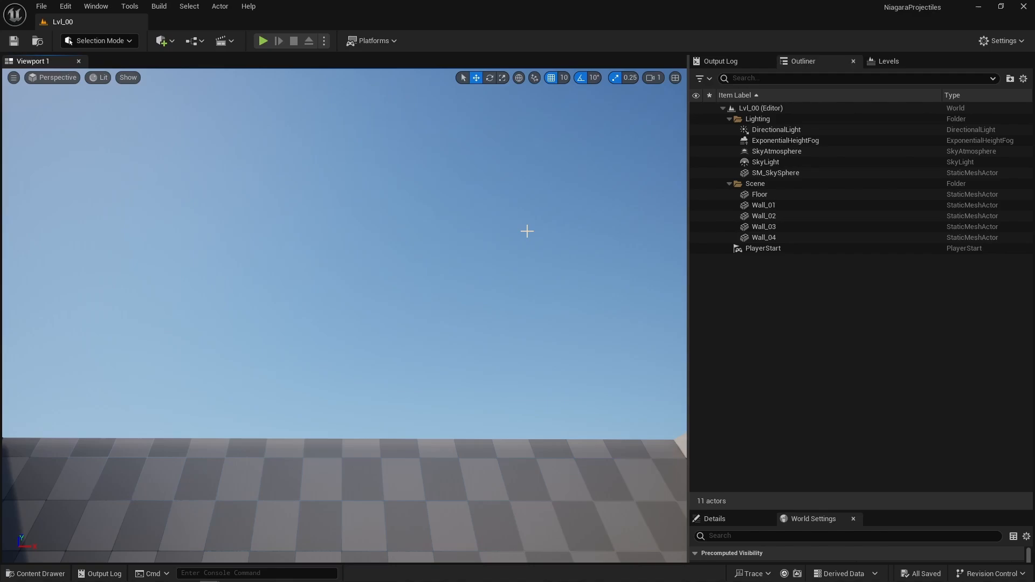
# - Open BP_ProjectileManager_Actor from 01/Blueprints and bring up its Init Pool function graph
pyautogui.click(35, 572)
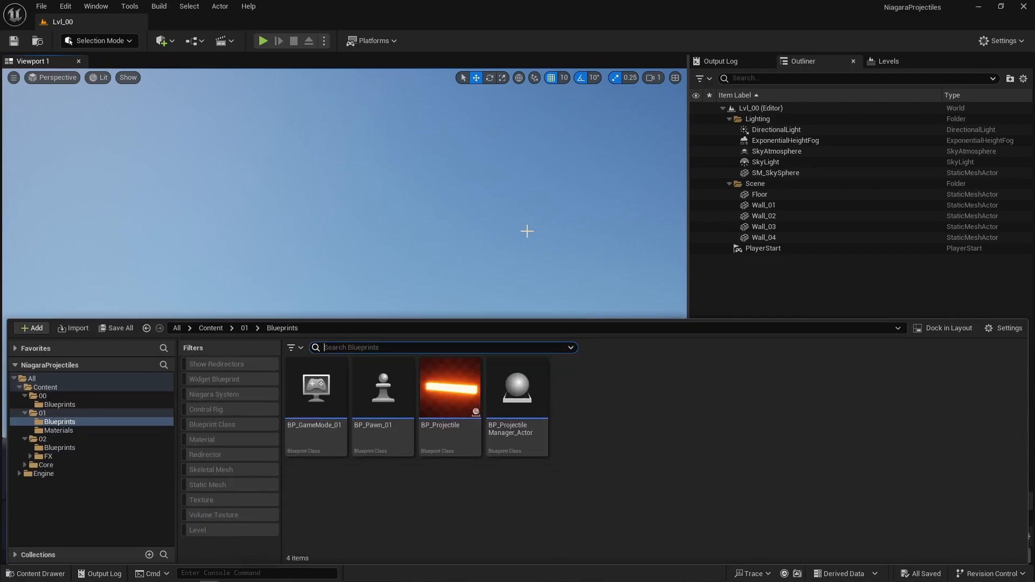
pyautogui.doubleClick(517, 388)
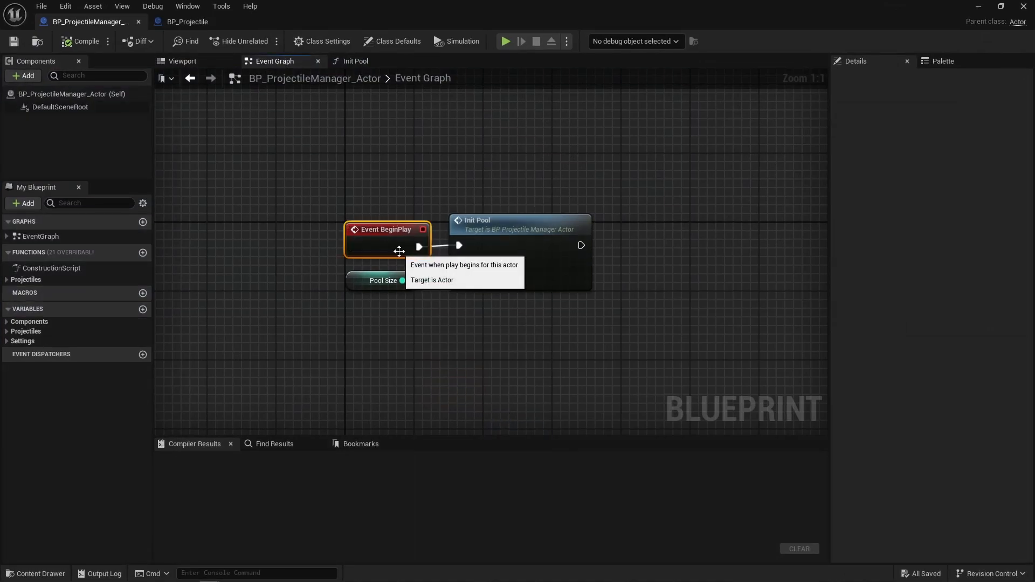
pyautogui.click(354, 61)
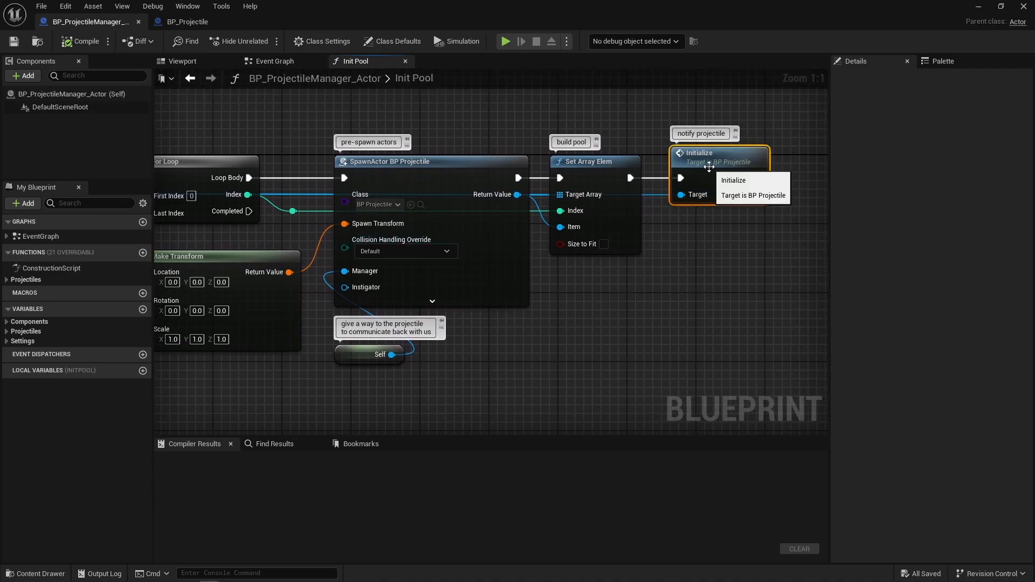
pyautogui.click(188, 22)
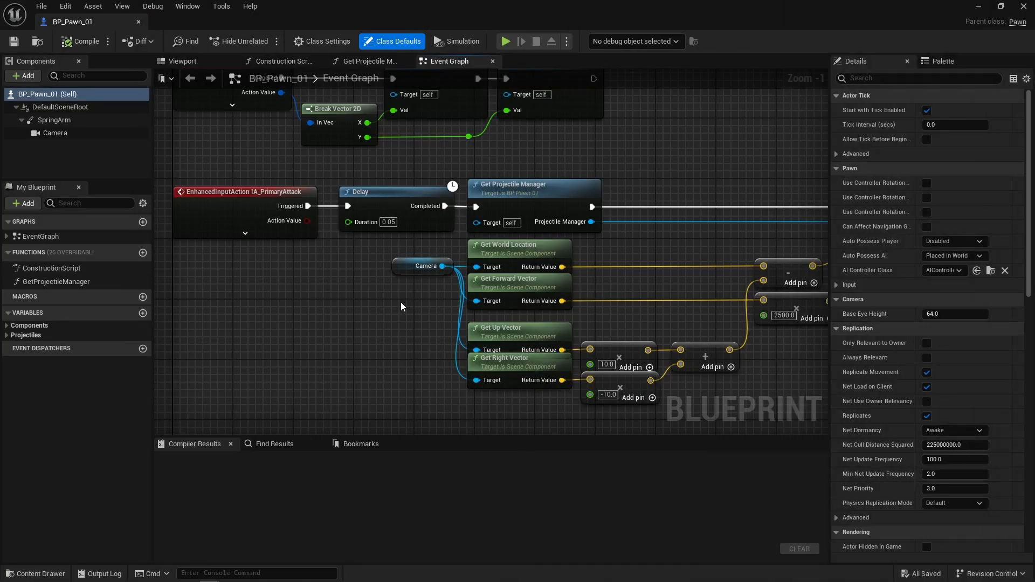
pyautogui.moveTo(520, 210)
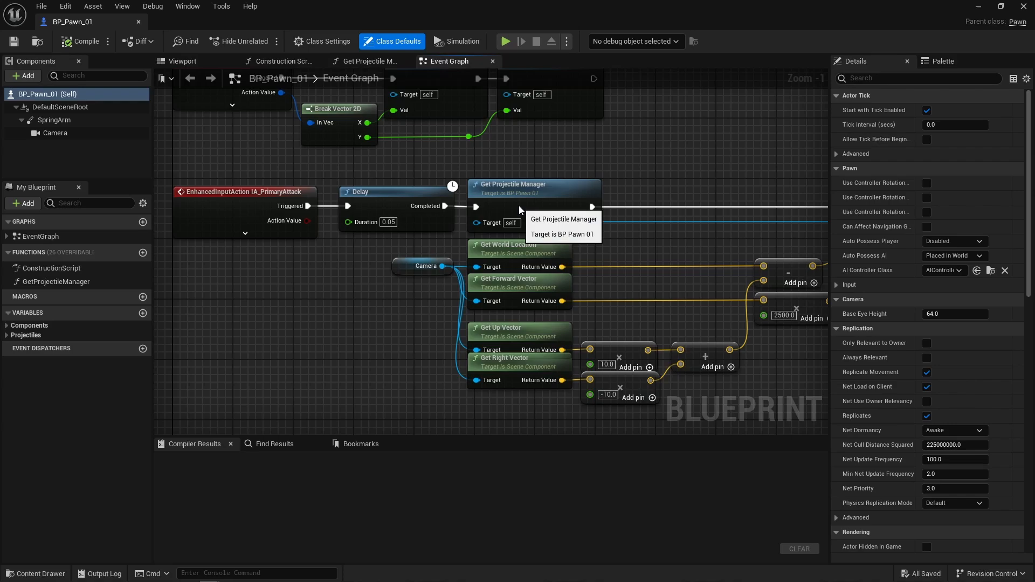
# - In Get Projectile Manager, add a Get Enhanced Input Local Player Subsystem node via an 'enhanced' search
pyautogui.click(368, 61)
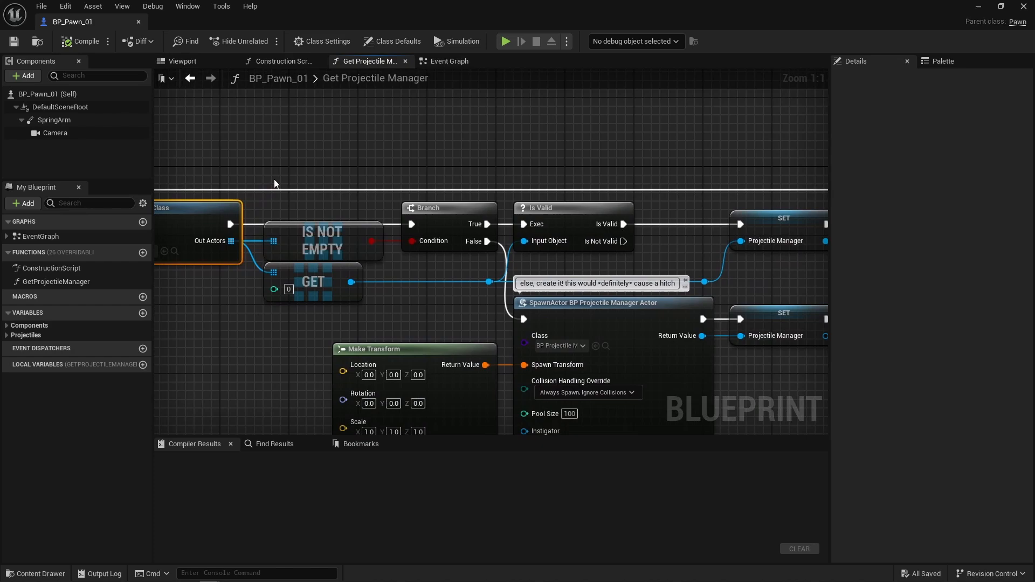
pyautogui.click(651, 214)
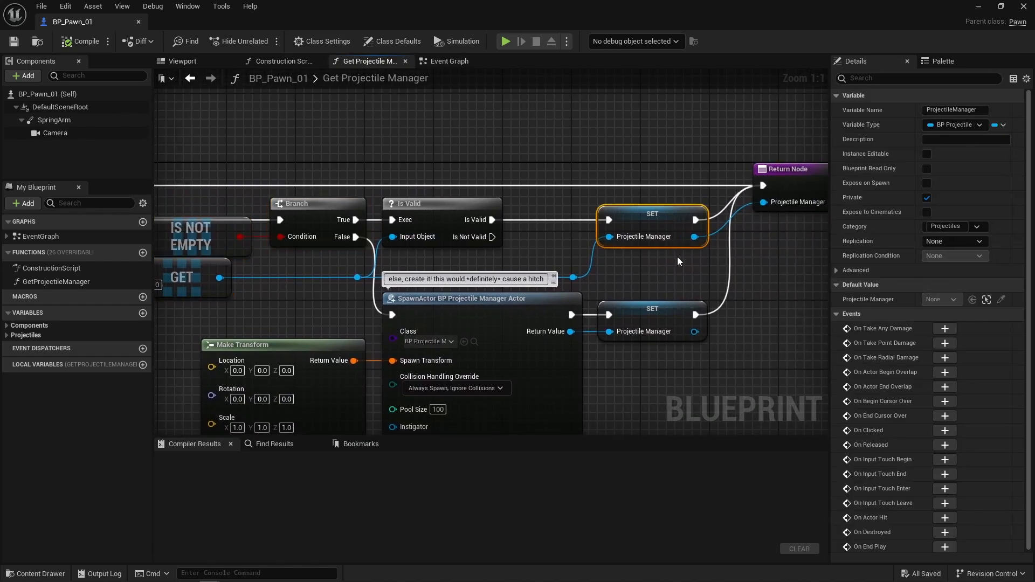
pyautogui.scroll(-3)
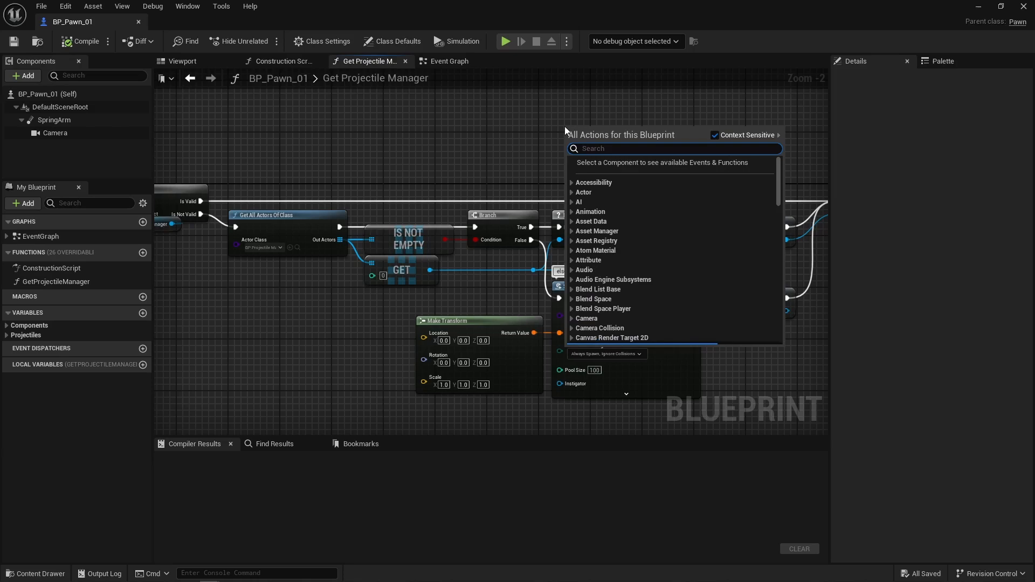
pyautogui.write('enhanced')
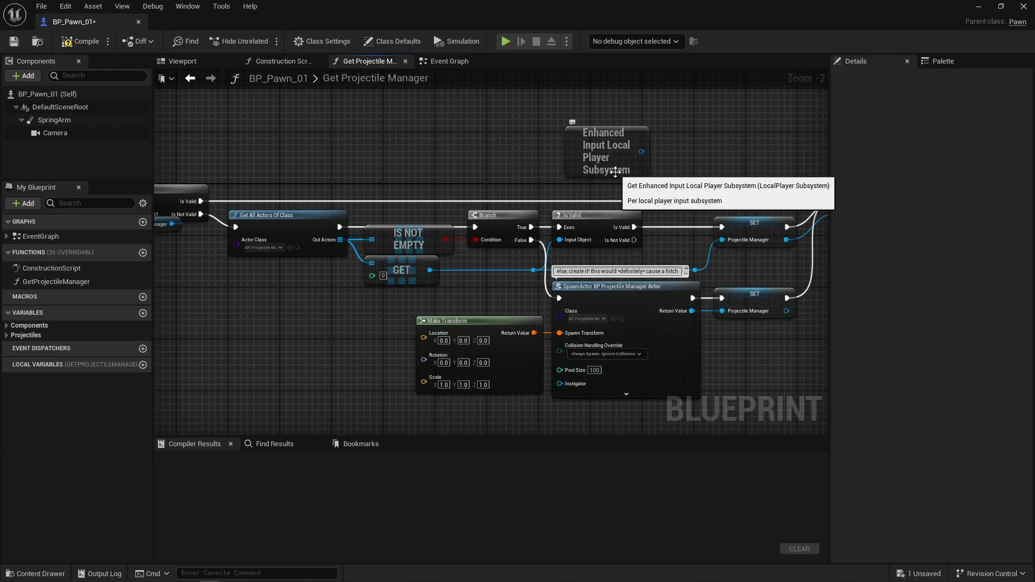
pyautogui.click(362, 61)
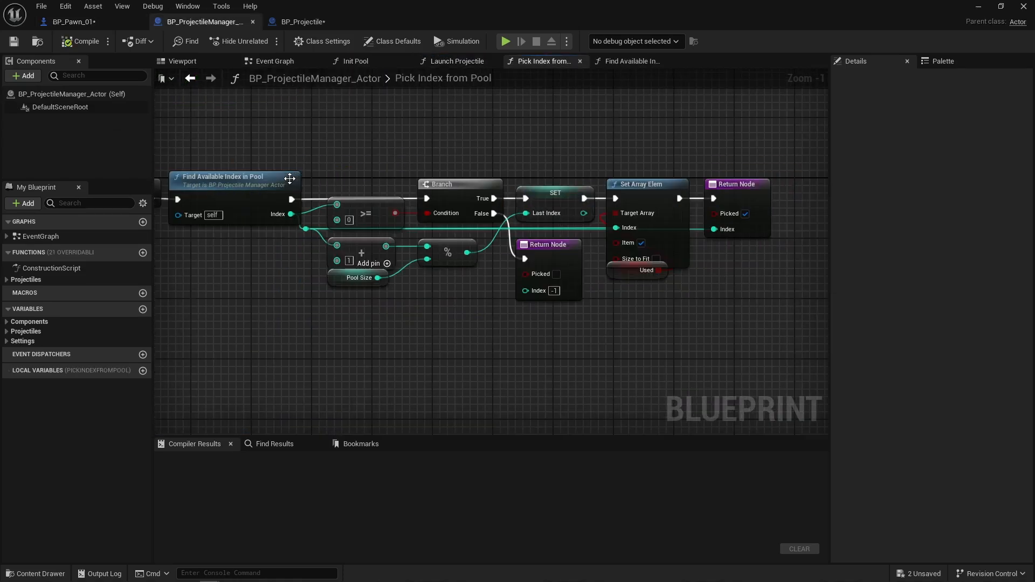
# - Look over Find Available Index in Pool, then review the SET Last Index node in Pick Index from Pool
pyautogui.click(630, 61)
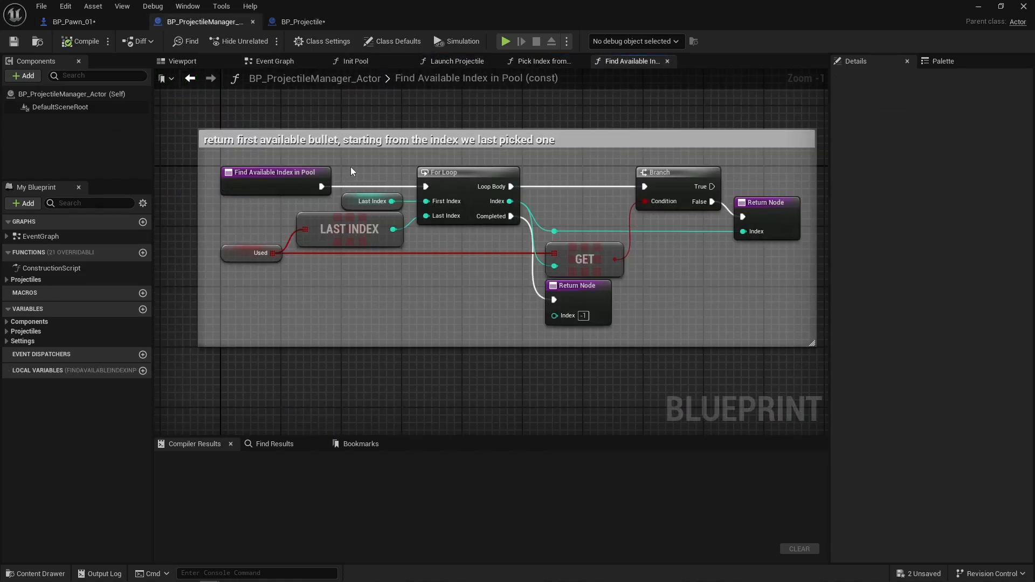
pyautogui.click(541, 60)
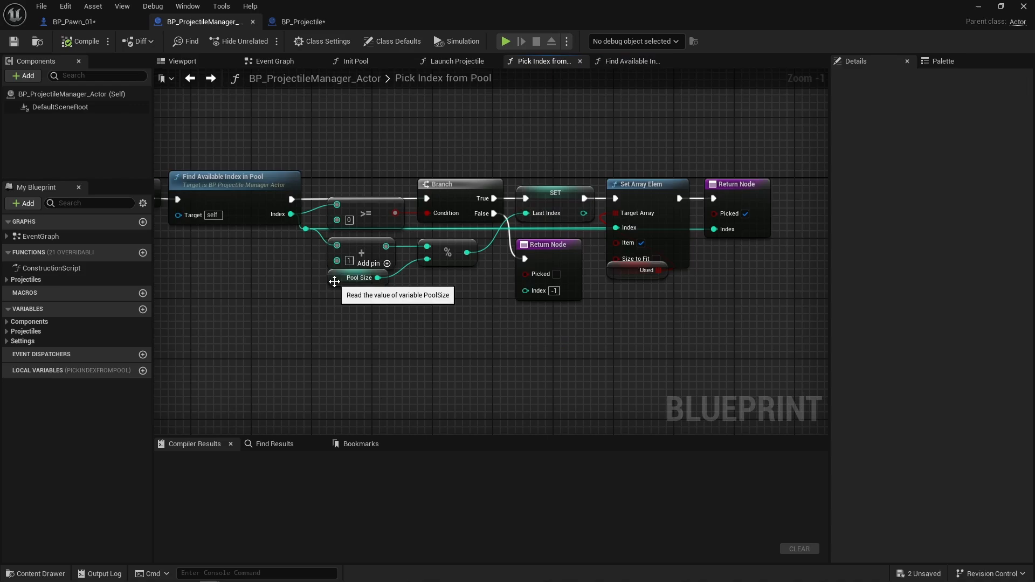
pyautogui.click(554, 192)
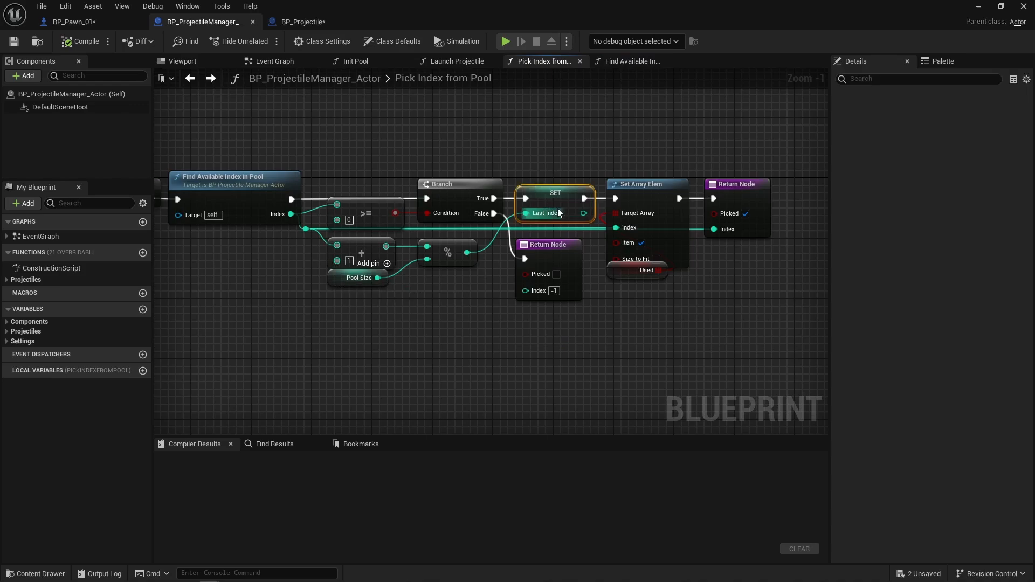
pyautogui.click(660, 294)
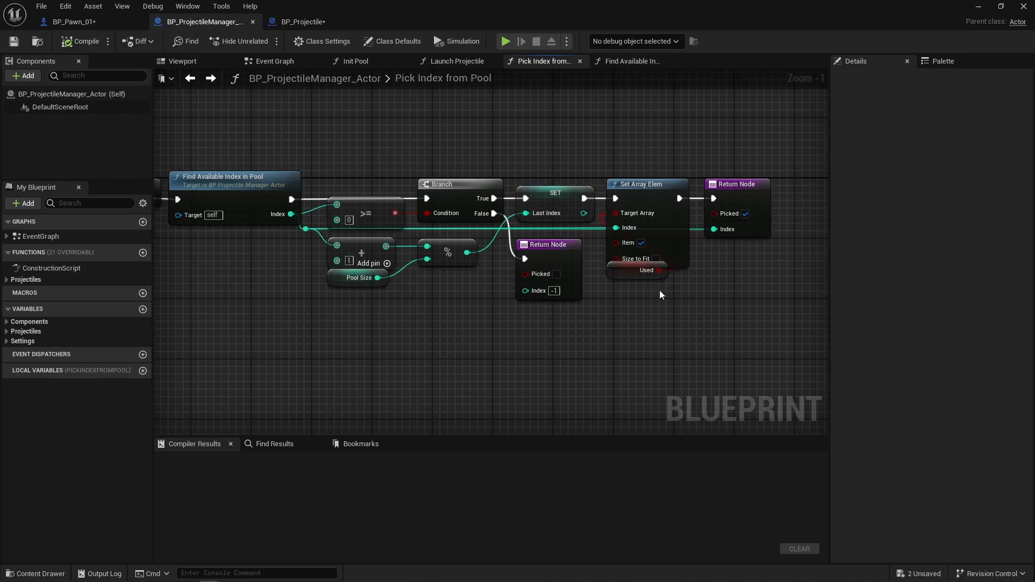
pyautogui.click(304, 22)
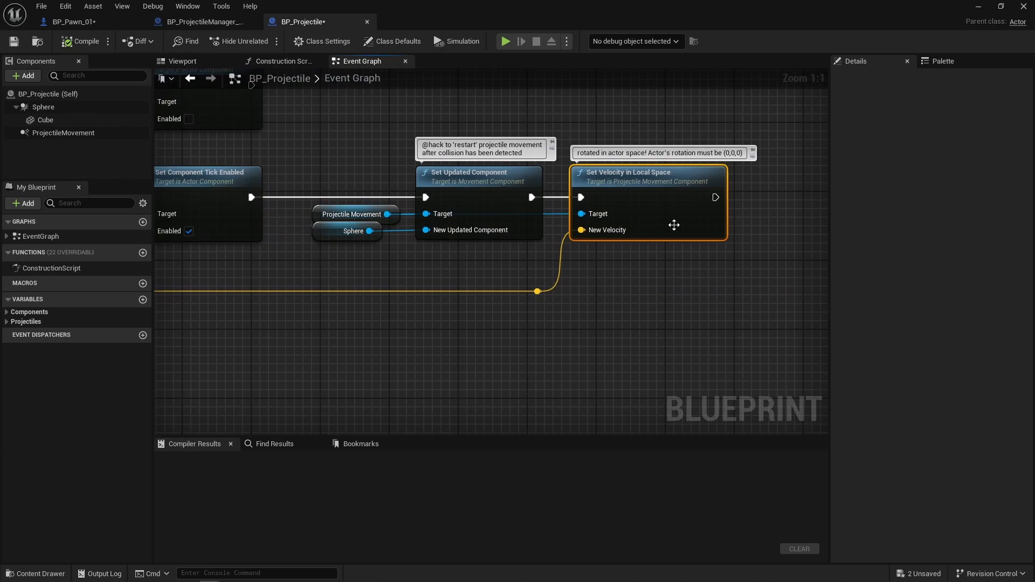
# - Scroll through the BP_Projectile event graph's tick and velocity reset nodes
pyautogui.scroll(-3)
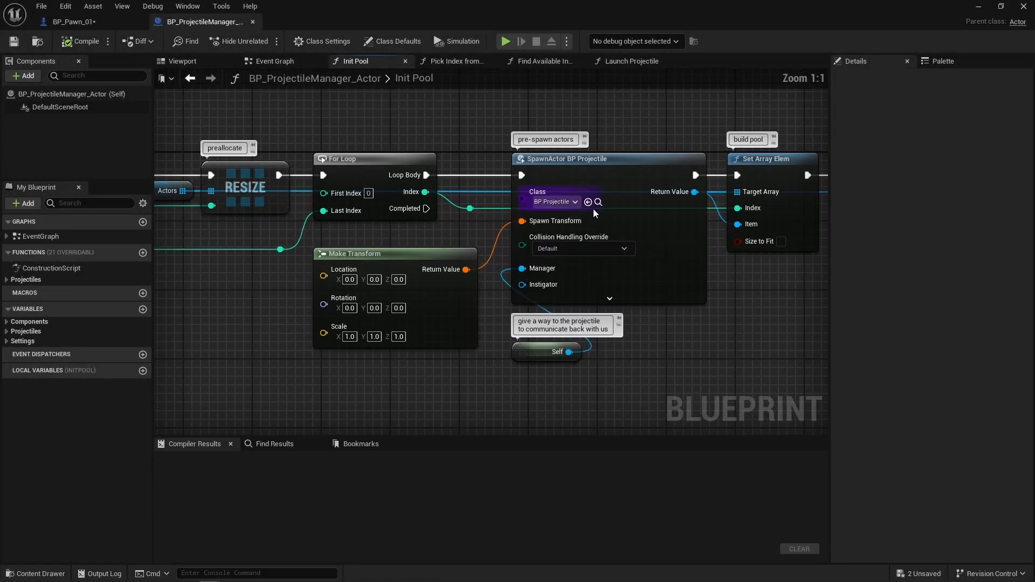
# - Show BP_Projectile's Class Defaults and list its overridable functions
pyautogui.click(597, 202)
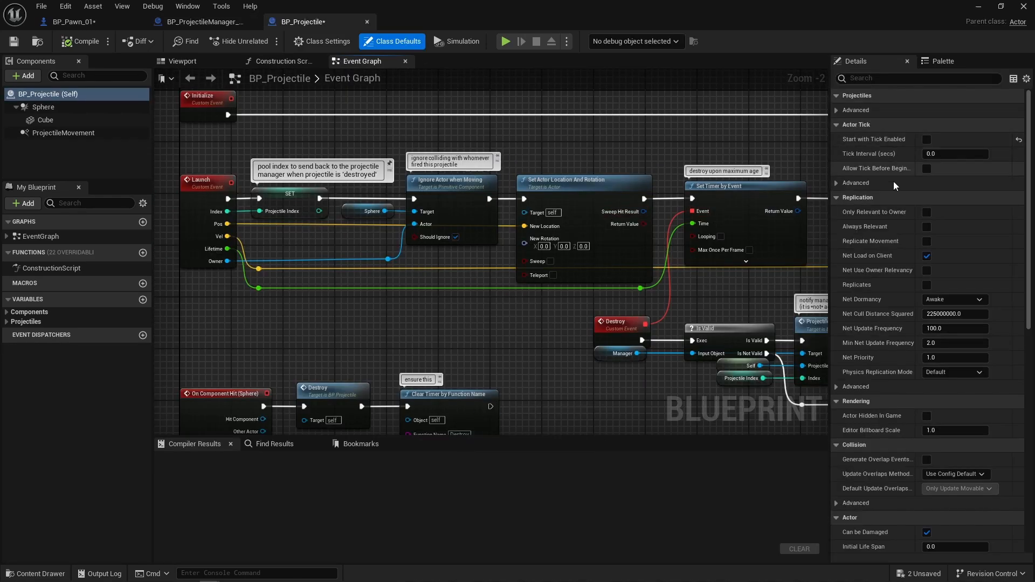
pyautogui.scroll(-3)
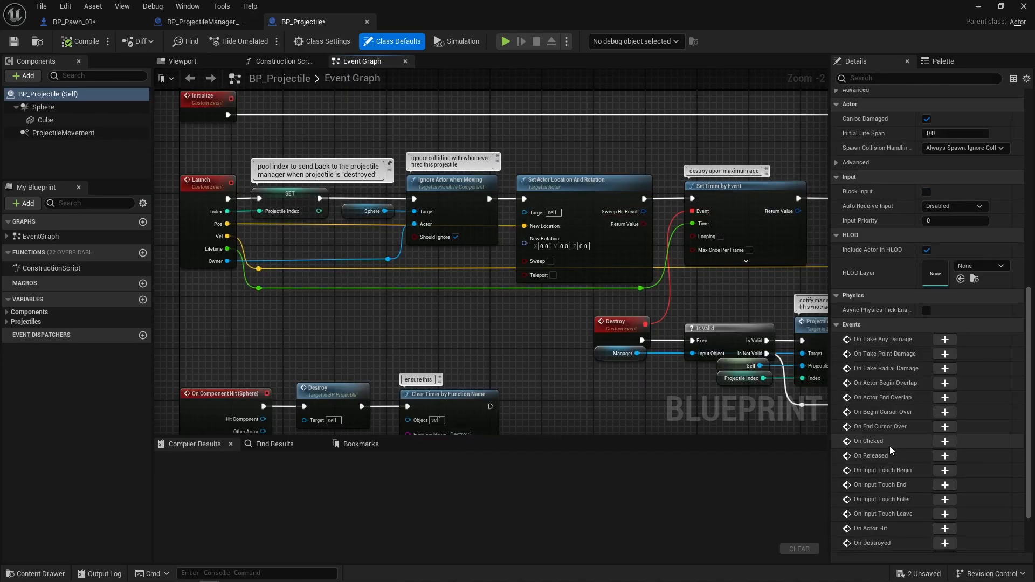
pyautogui.click(108, 253)
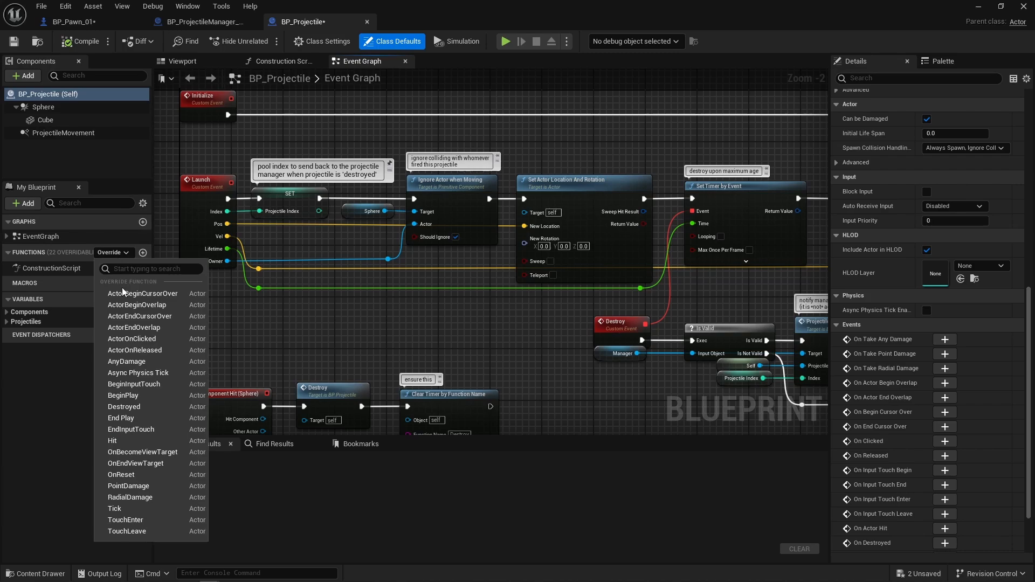
pyautogui.moveTo(351, 319)
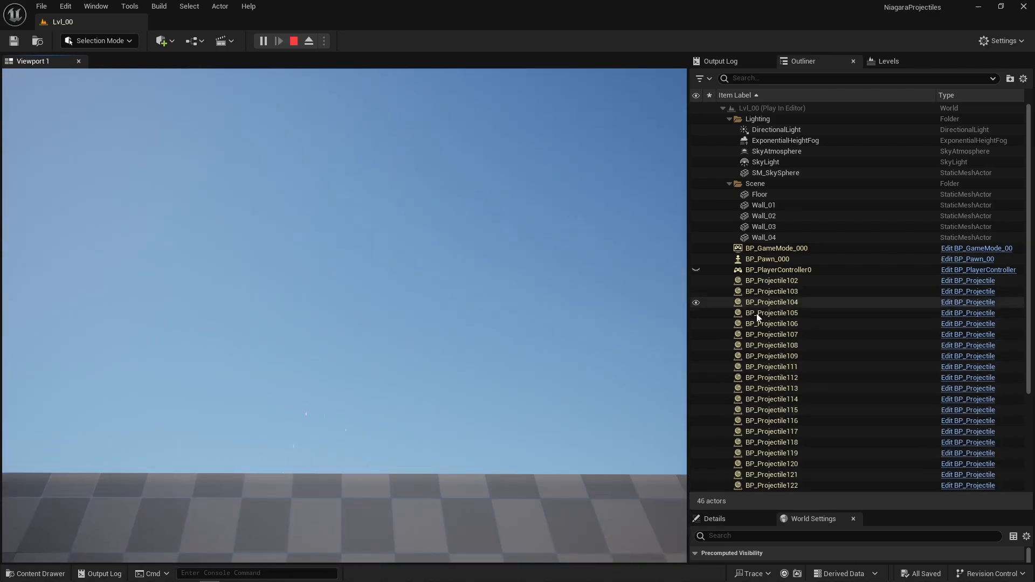
# - Scroll the Outliner to reveal the pooled BP_Projectile actors spawned at Play
pyautogui.scroll(-3)
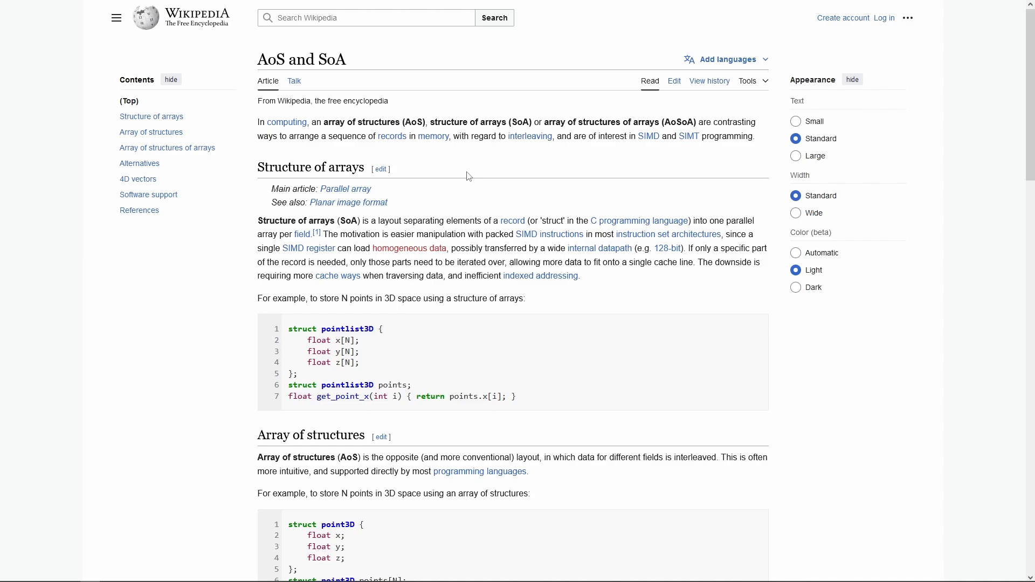
pyautogui.moveTo(405, 157)
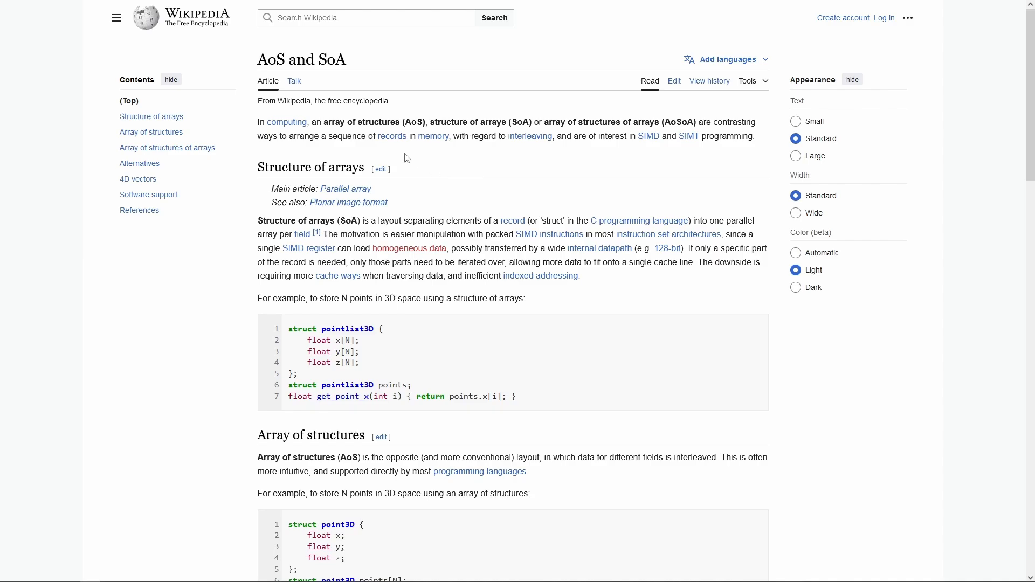
# - Bring up the 'AoS and SoA' article and scroll to the Structure of arrays section
pyautogui.doubleClick(360, 122)
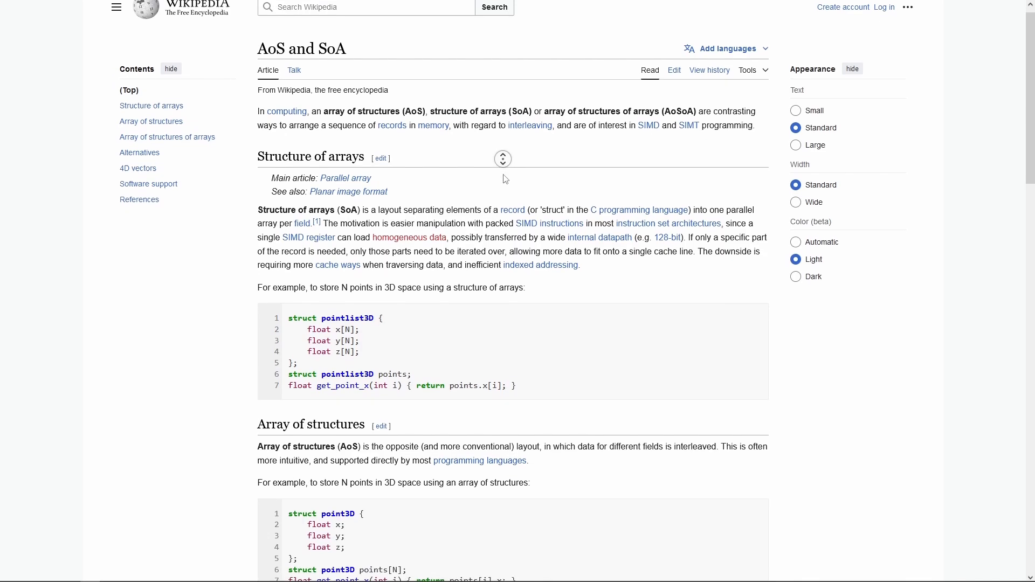
pyautogui.scroll(-3)
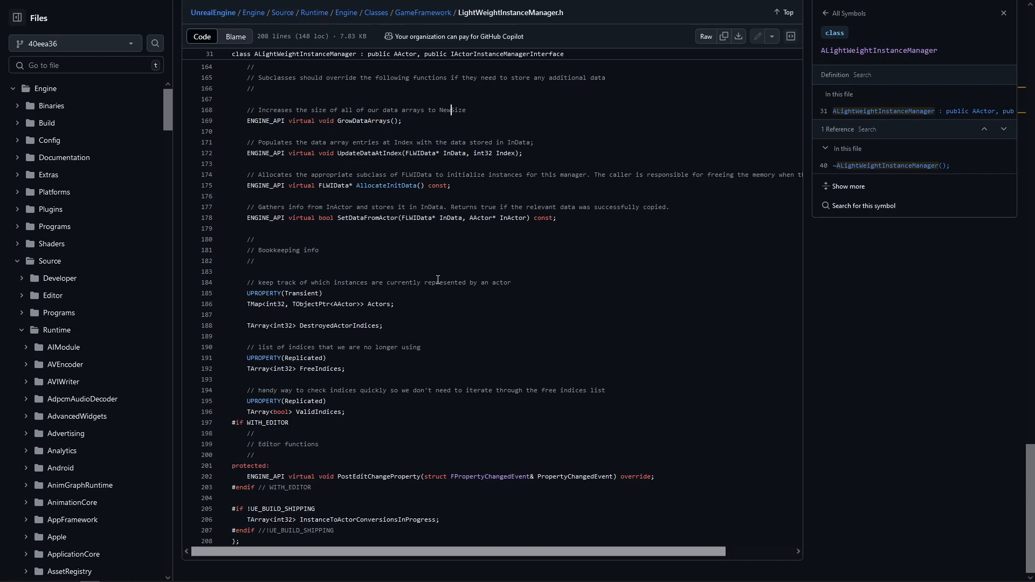
# - Highlight a symbol in LightWeightInstanceManager.h to show its references among the bookkeeping arrays
pyautogui.doubleClick(314, 325)
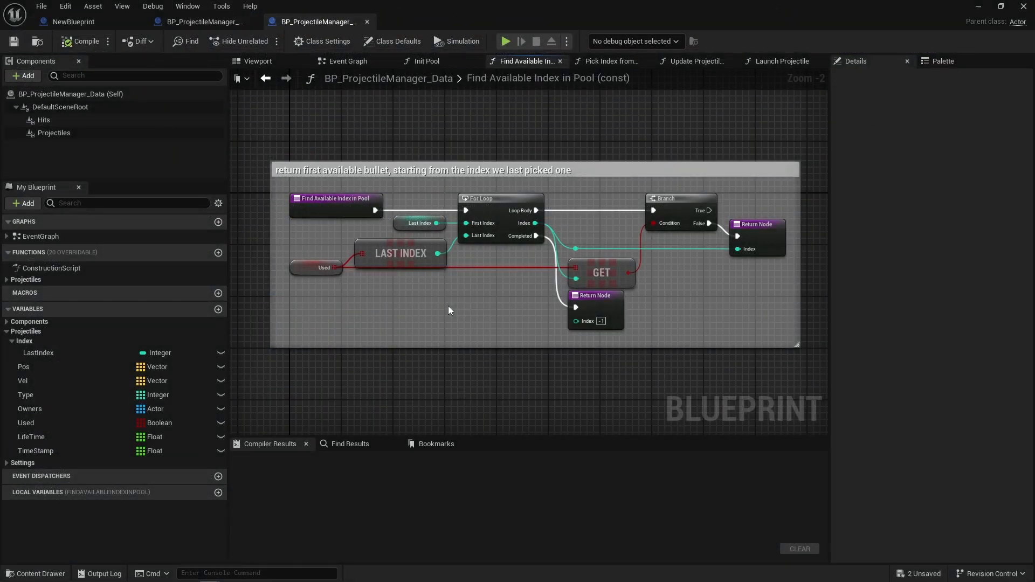
pyautogui.moveTo(330, 306)
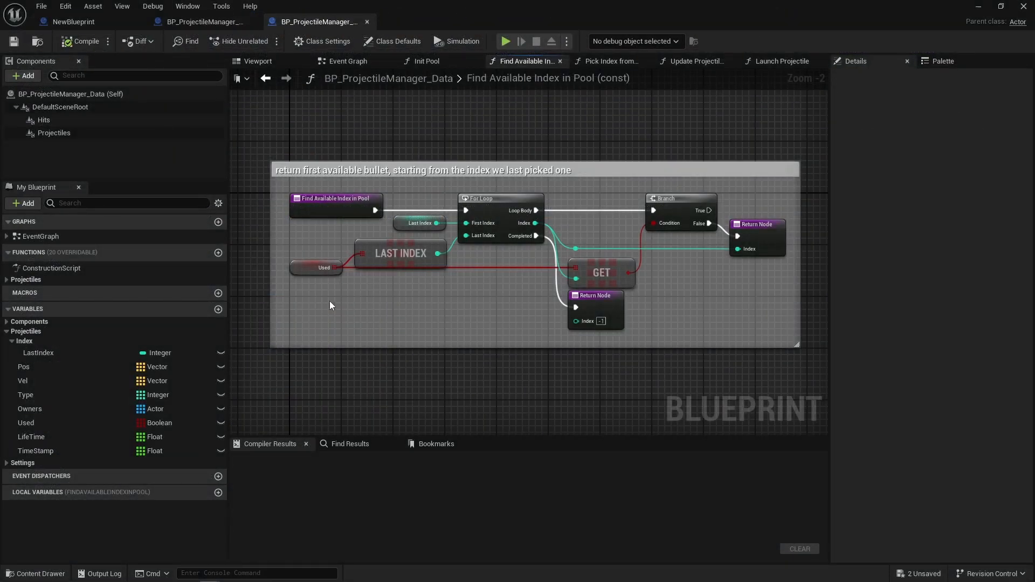
# - Compare the Pick Index from Pool and Find Available Index in Pool graphs, ending in Launch Projectile
pyautogui.click(324, 267)
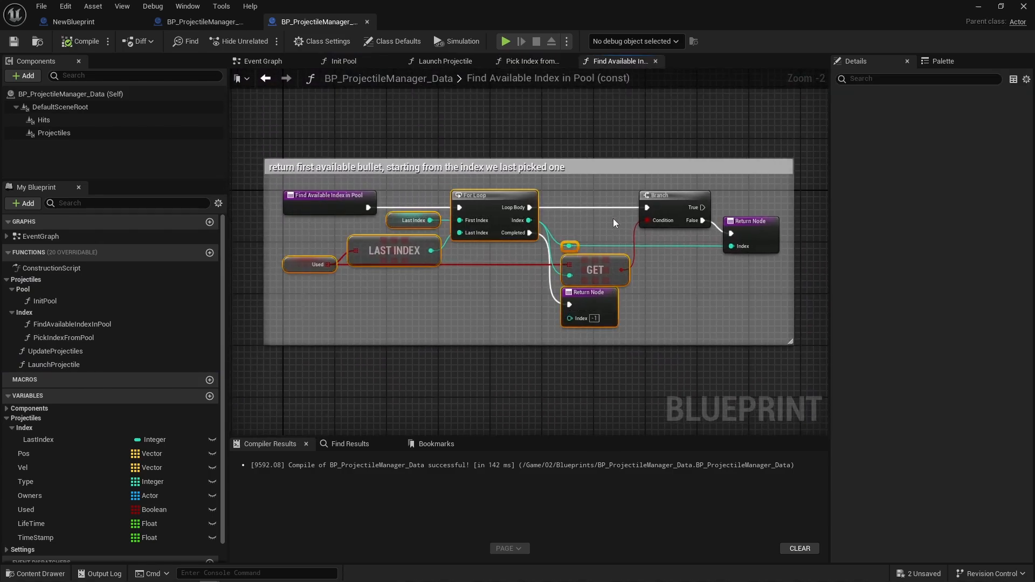
pyautogui.click(528, 60)
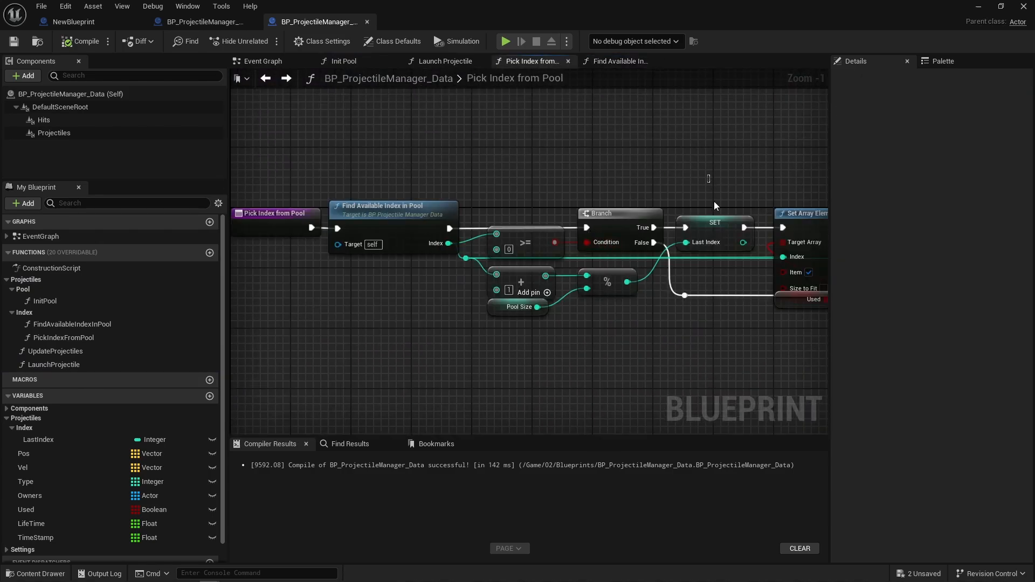
pyautogui.click(618, 61)
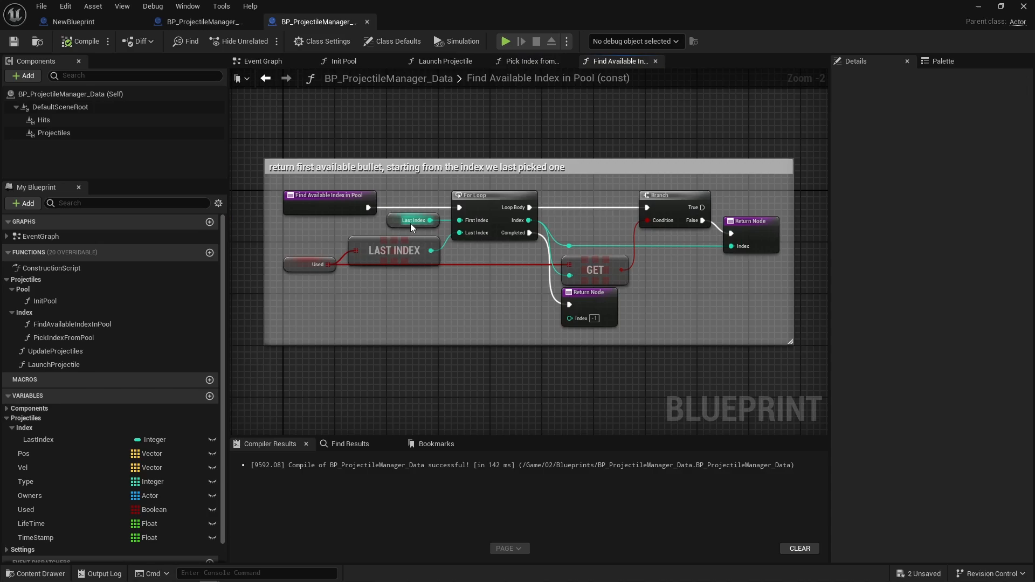
pyautogui.click(528, 60)
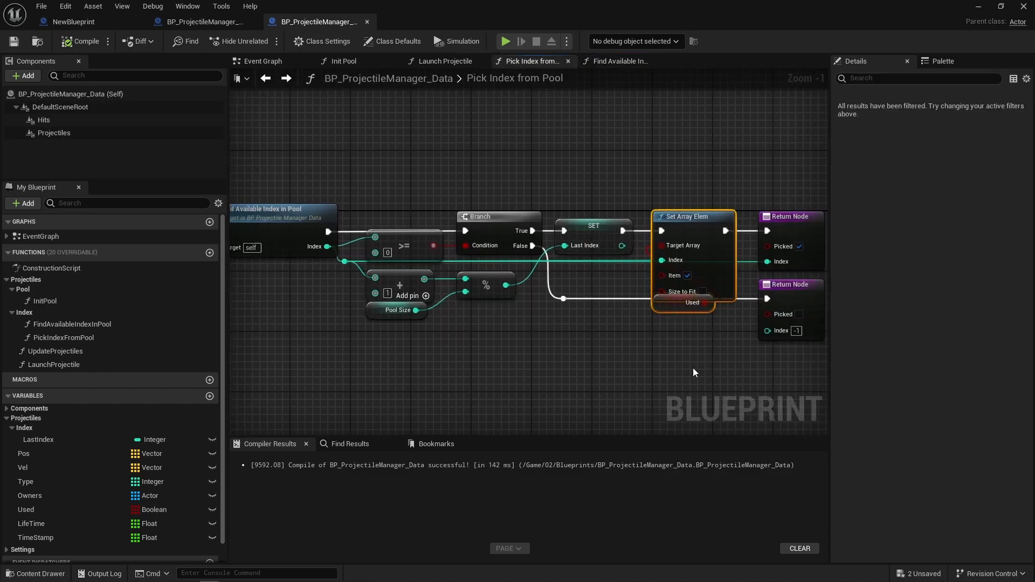
pyautogui.click(442, 60)
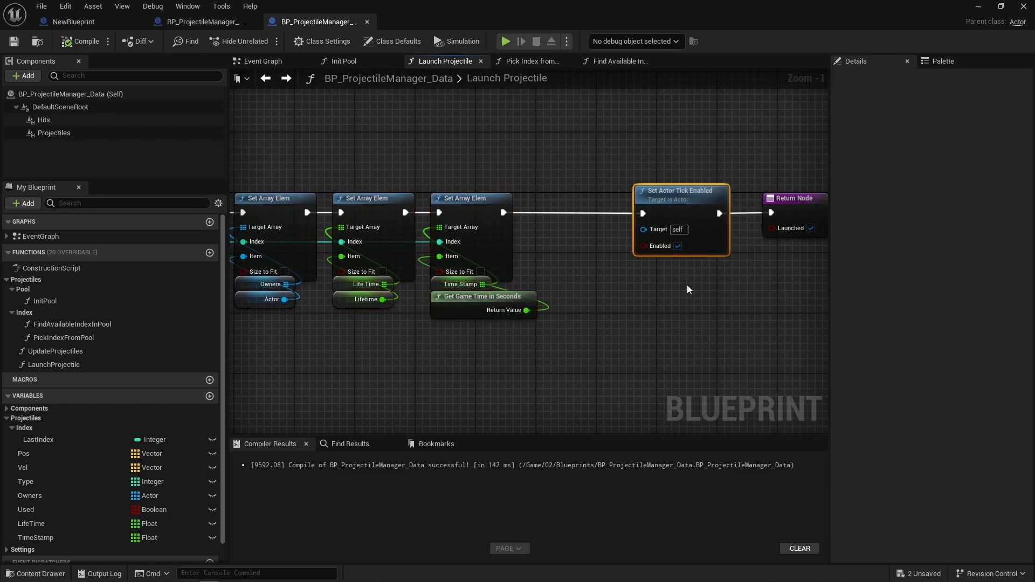
# - Review the manager's Event Graph BeginPlay/Tick wiring, then bring up BP_Pawn_02 from My Blueprint
pyautogui.click(263, 60)
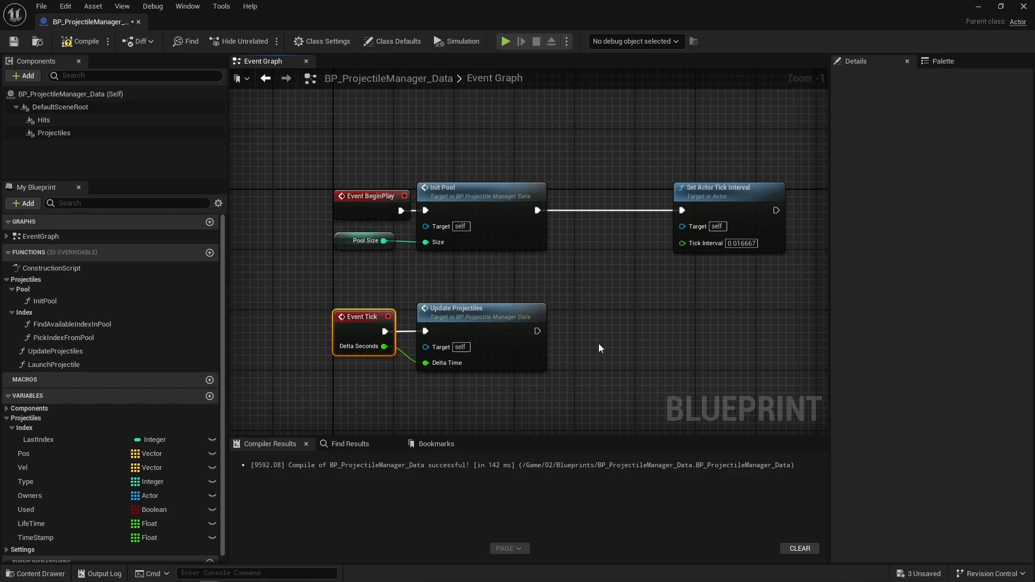
pyautogui.moveTo(676, 301)
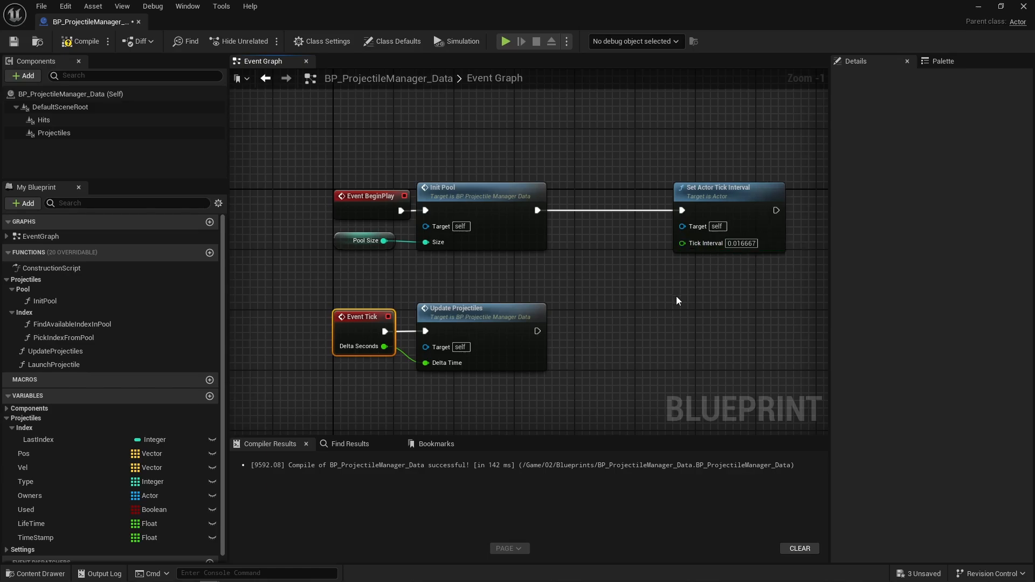
pyautogui.doubleClick(55, 350)
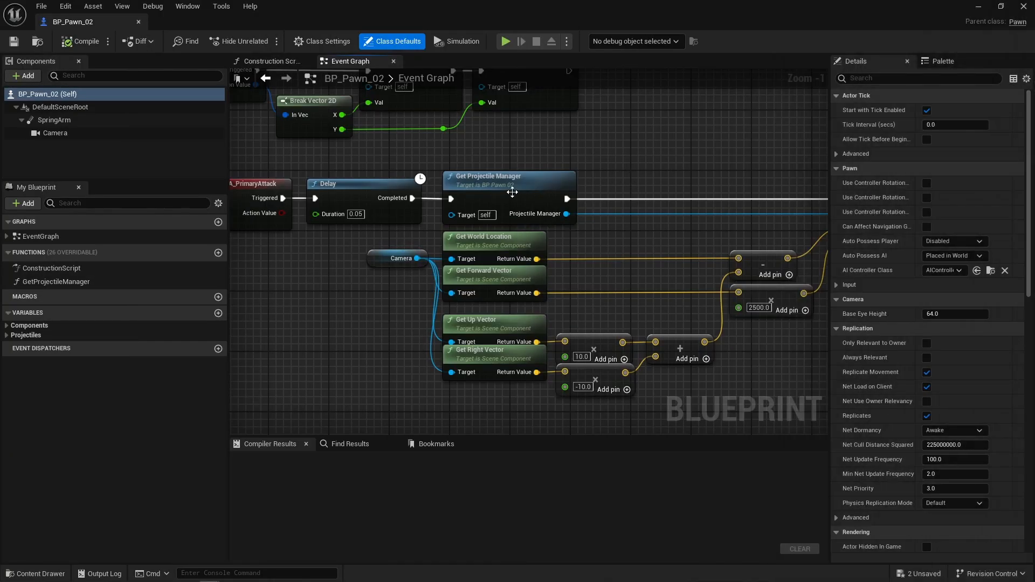
# - Inspect Get Projectile Manager in BP_Pawn_02, return to its Event Graph, then go to the manager Blueprint
pyautogui.doubleClick(55, 281)
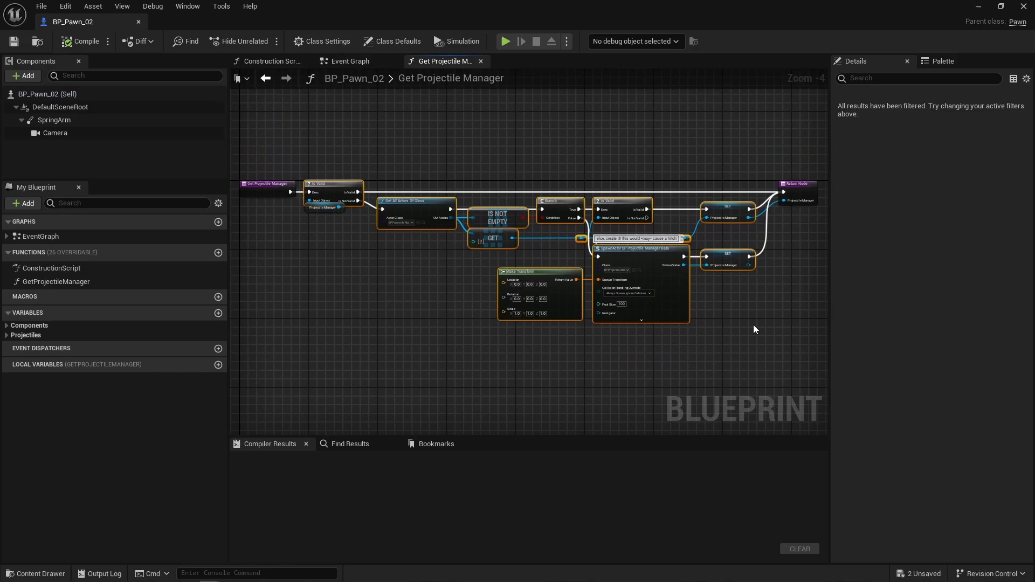
pyautogui.click(348, 60)
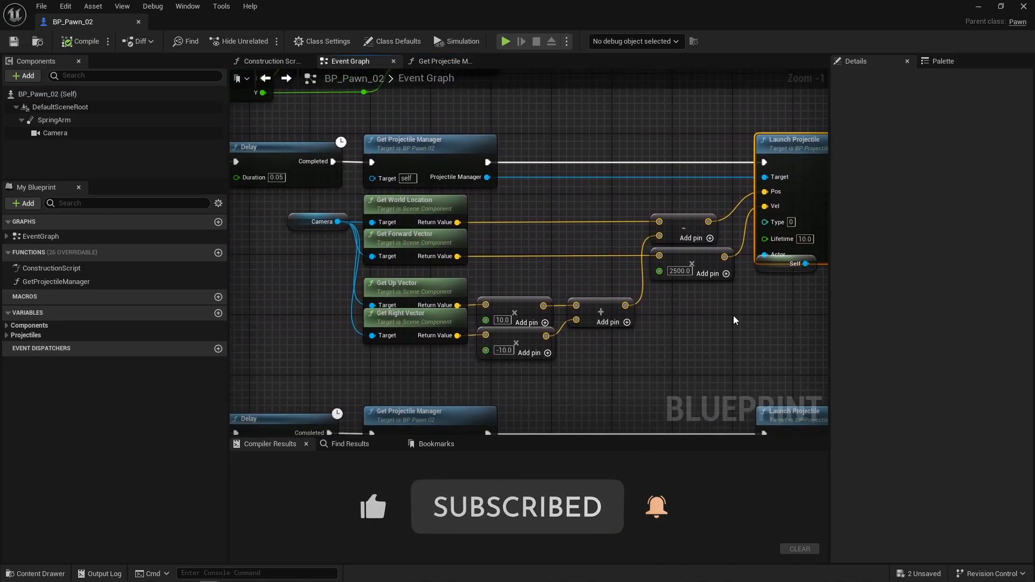
pyautogui.click(505, 41)
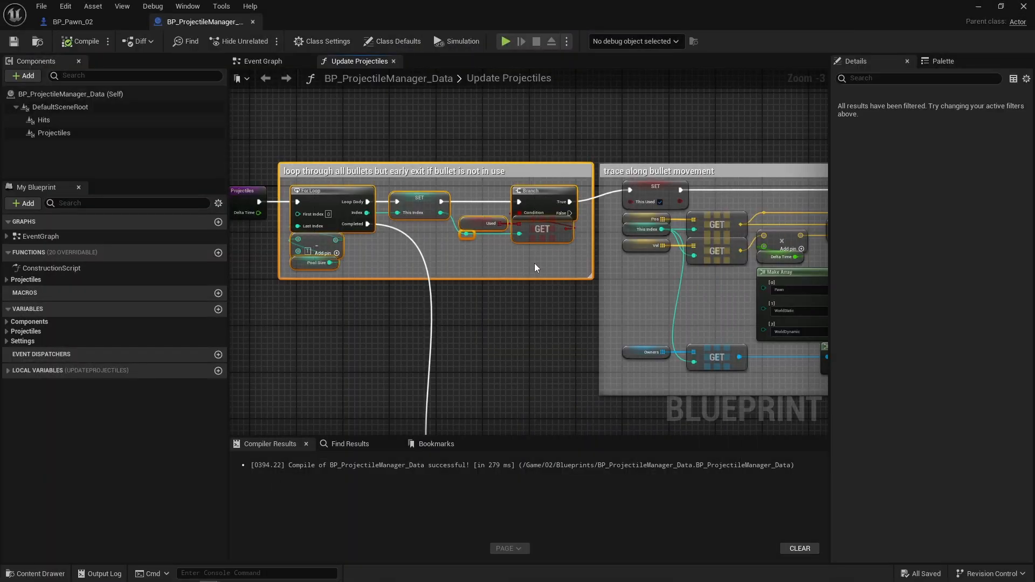
# - Show the Update Projectiles graph and pan to its Line Trace For Objects along bullet movement
pyautogui.click(535, 268)
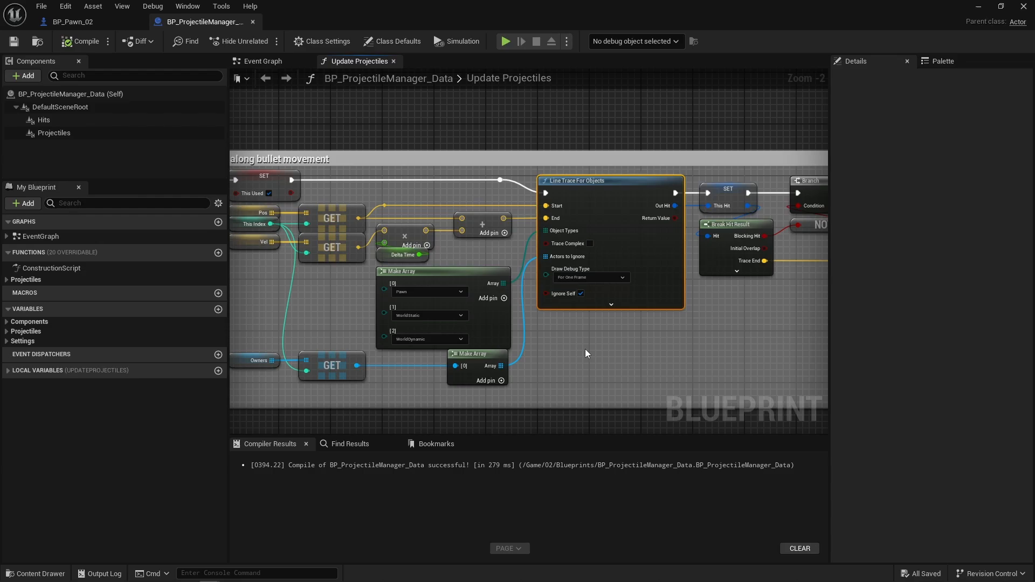
pyautogui.click(505, 40)
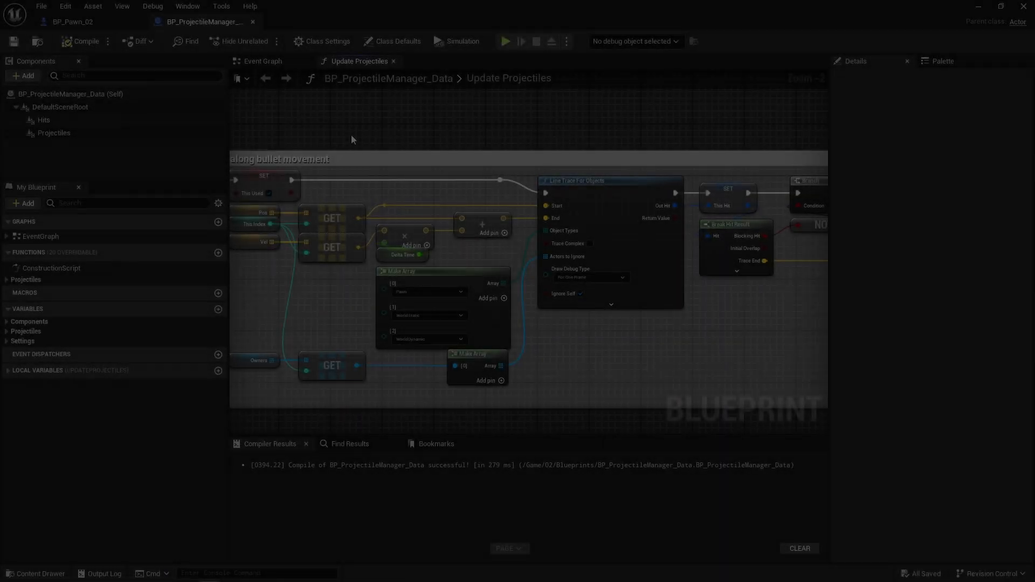
# - Add an Instanced Static Mesh component to the projectile manager via the 'inst' search
pyautogui.click(23, 75)
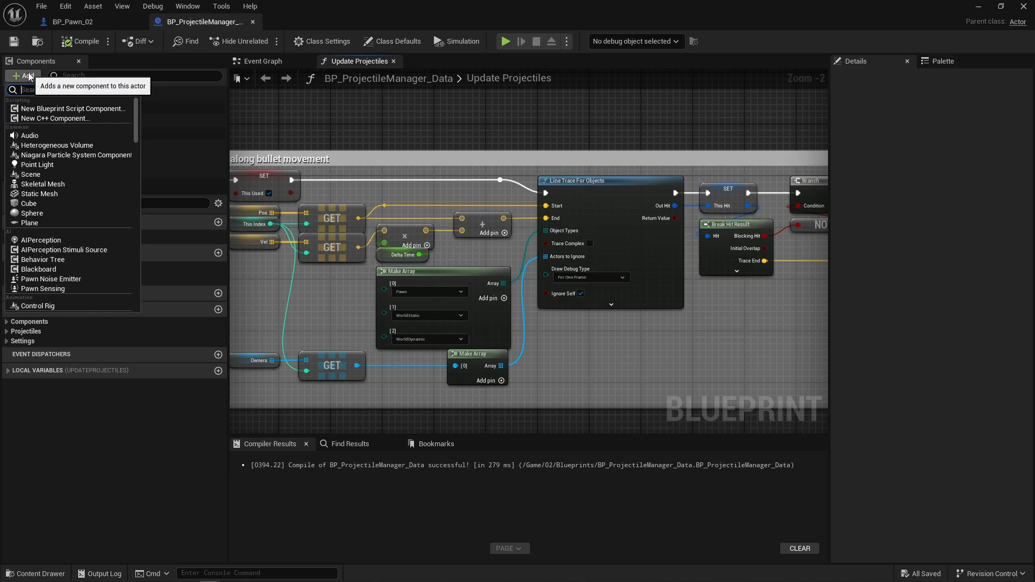
pyautogui.write('inst')
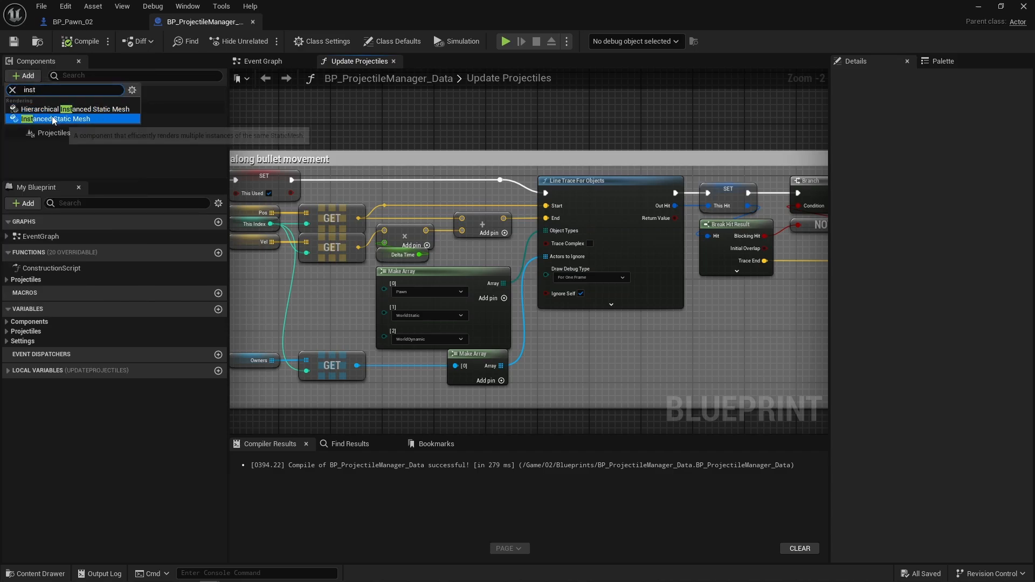
pyautogui.click(56, 119)
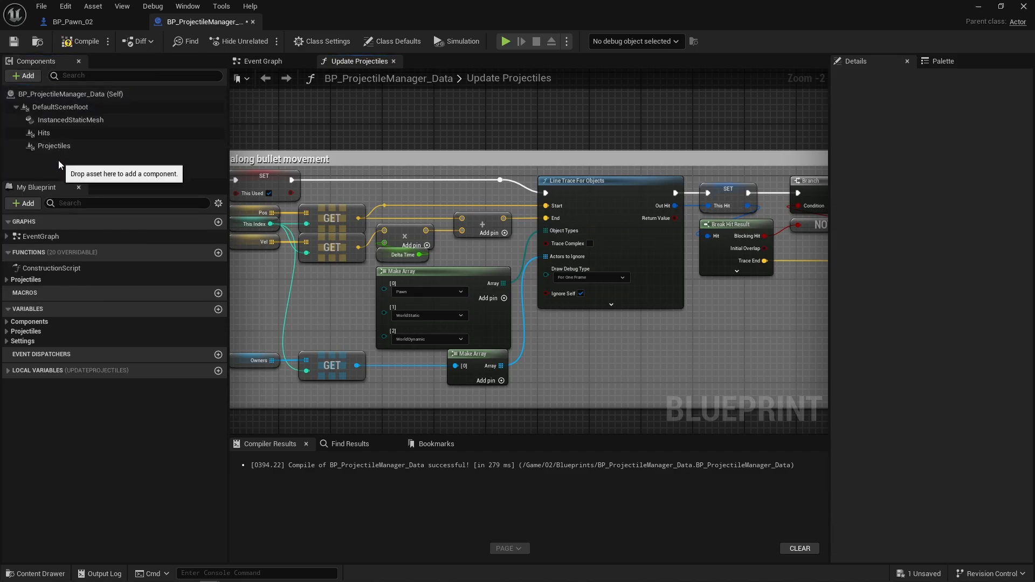
pyautogui.click(71, 120)
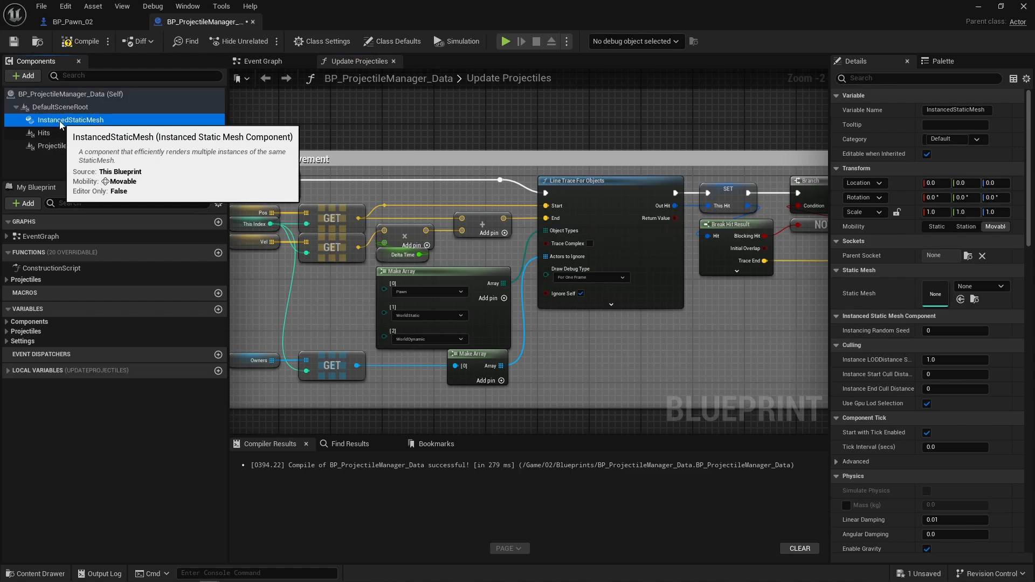
pyautogui.click(54, 133)
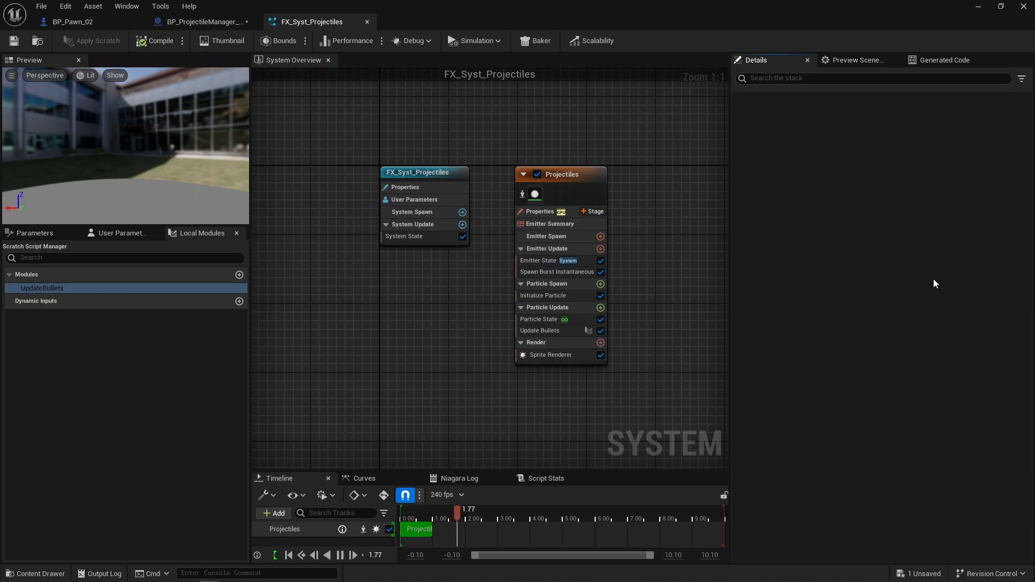
# - Inspect FX_Syst_Projectiles' User Parameters and its Spawn Burst Instantaneous module settings
pyautogui.click(121, 233)
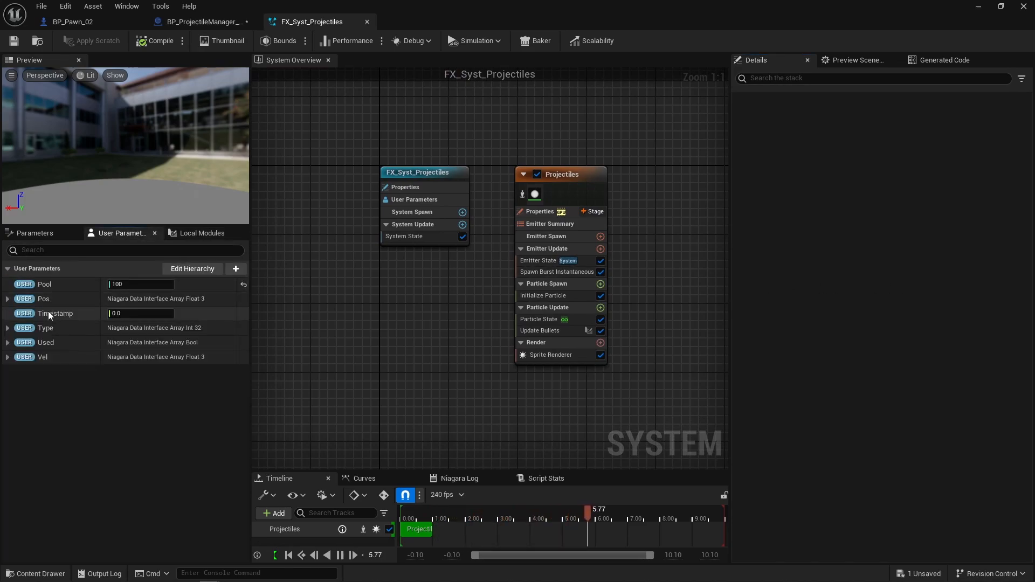
pyautogui.click(201, 21)
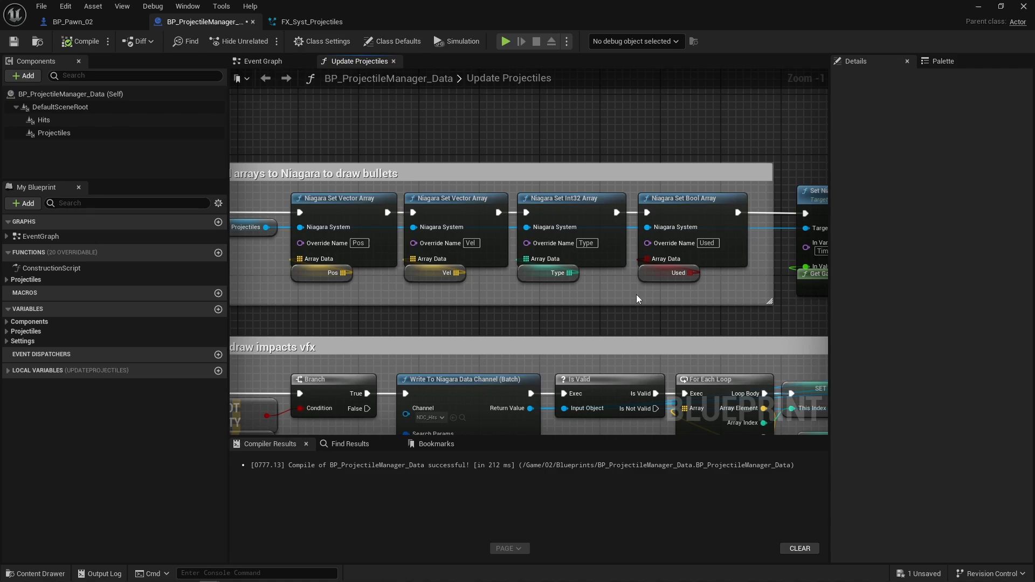
pyautogui.click(308, 21)
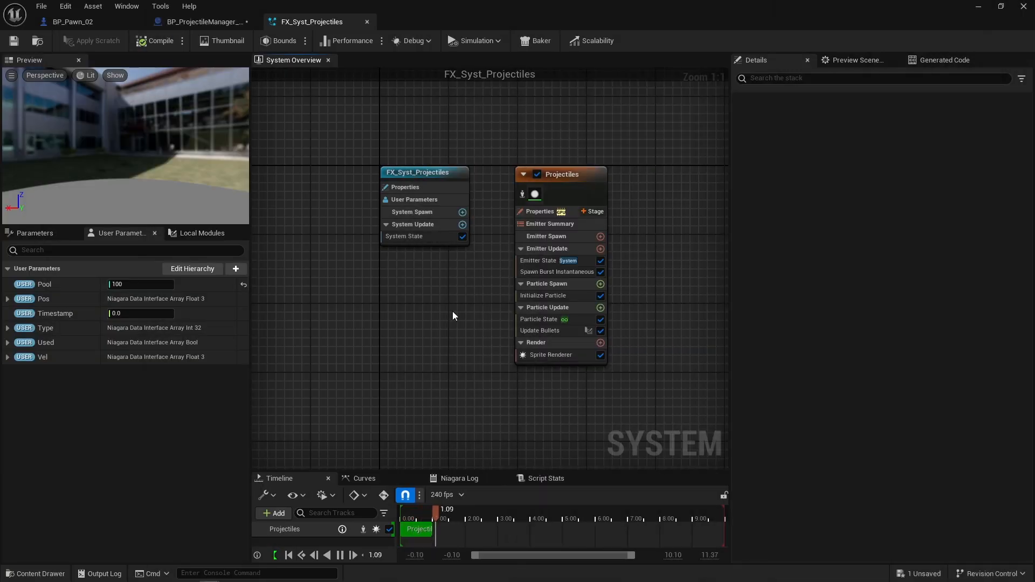
pyautogui.click(556, 272)
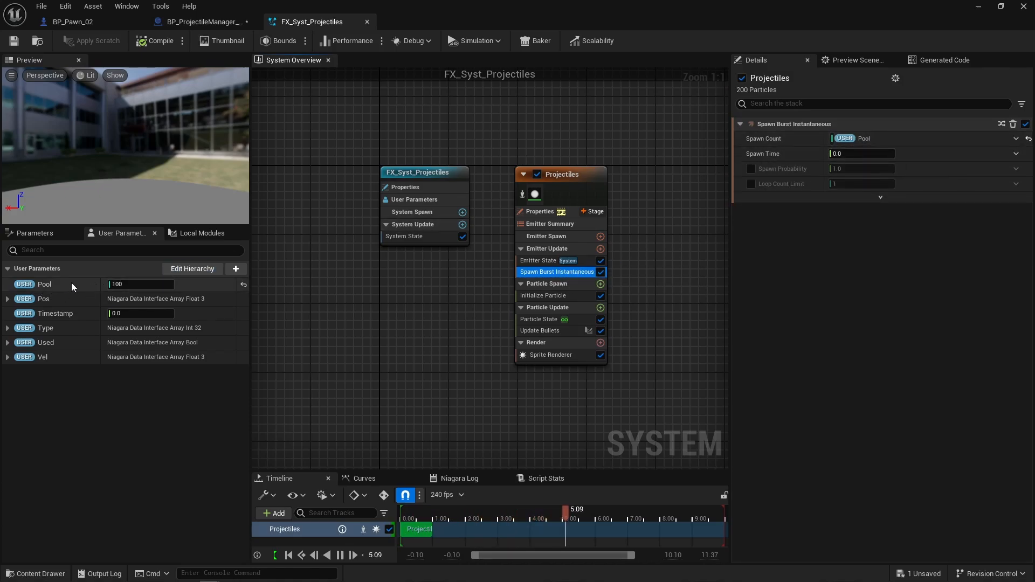
# - Show the manager's Init Pool graph sending pool size to the Niagara Pool parameter, then return to Niagara
pyautogui.click(200, 21)
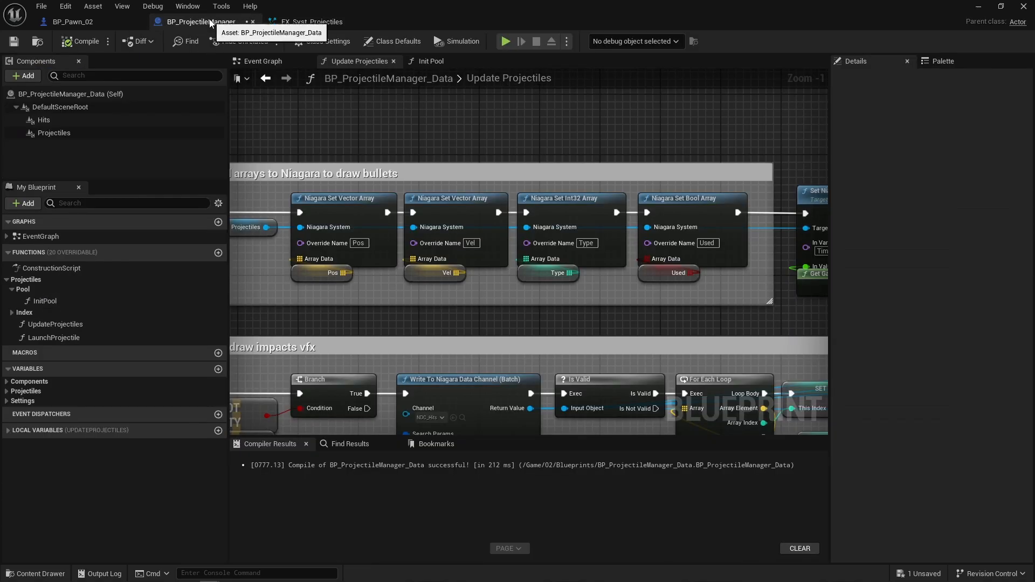
pyautogui.click(431, 60)
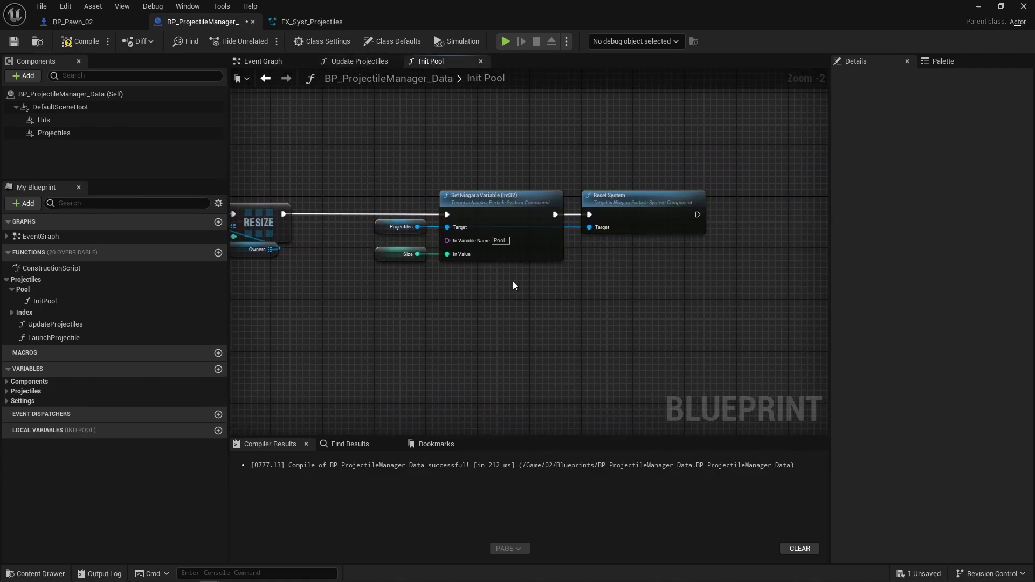
pyautogui.click(316, 21)
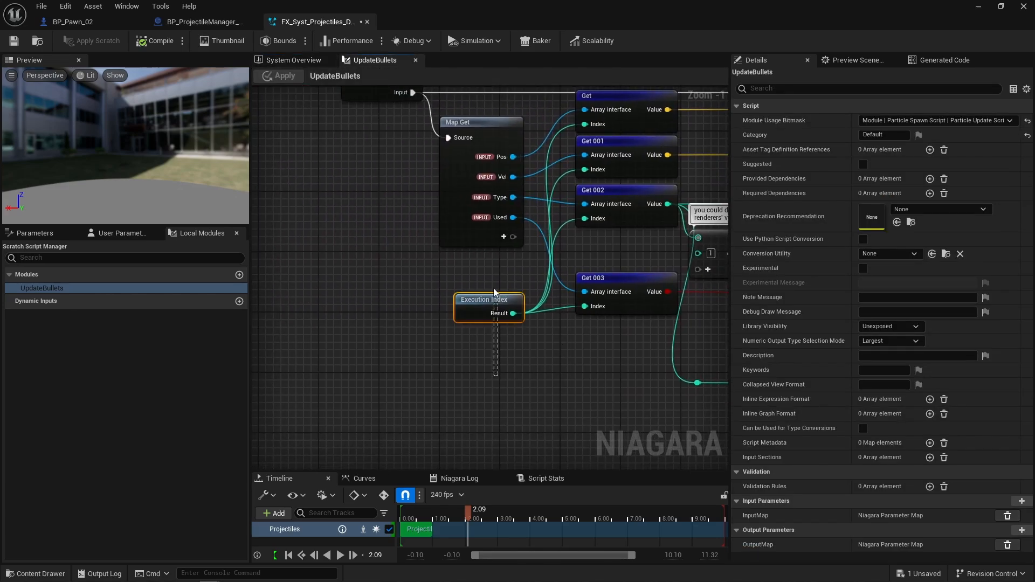
pyautogui.click(488, 299)
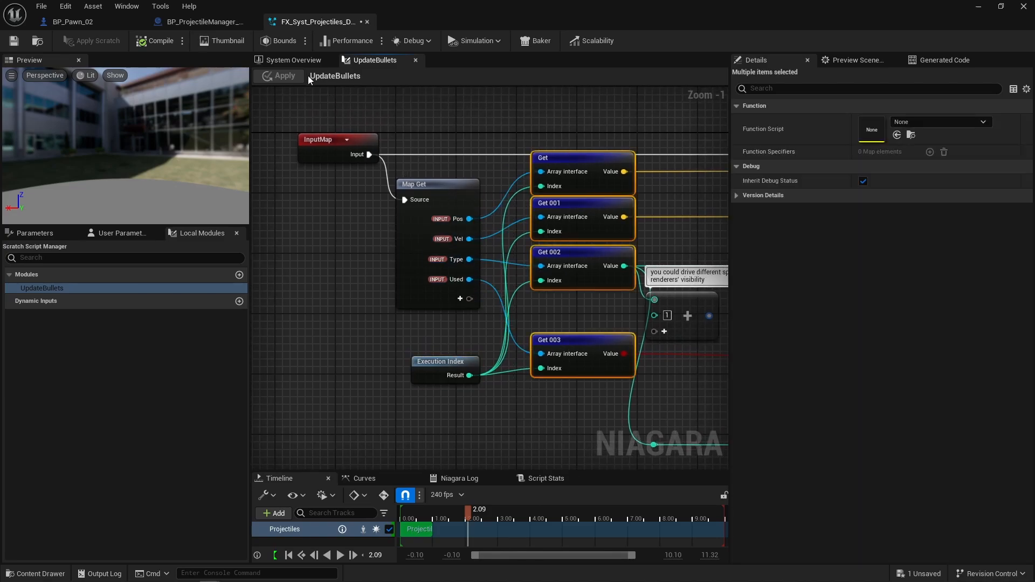
pyautogui.click(293, 59)
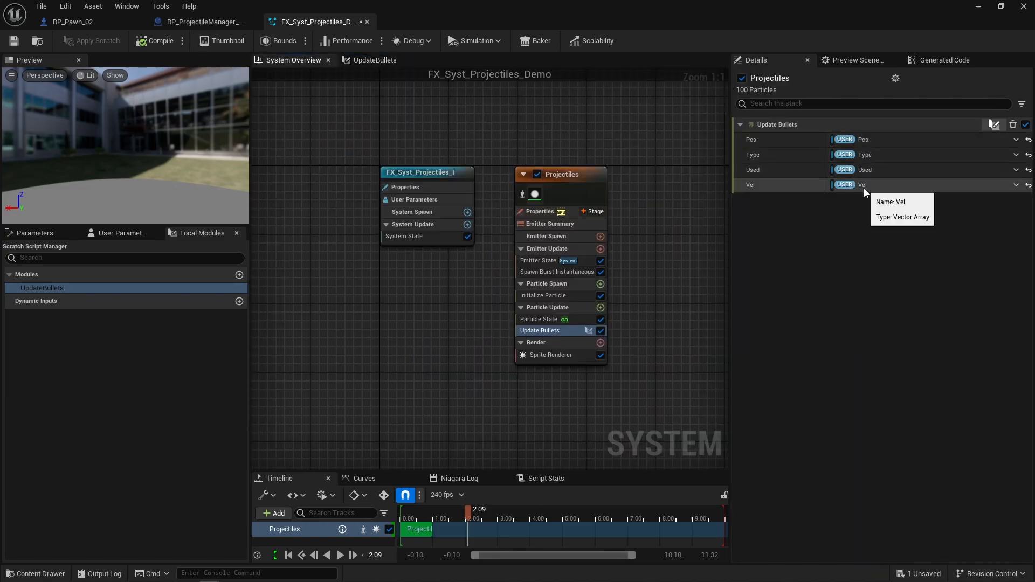
pyautogui.click(374, 60)
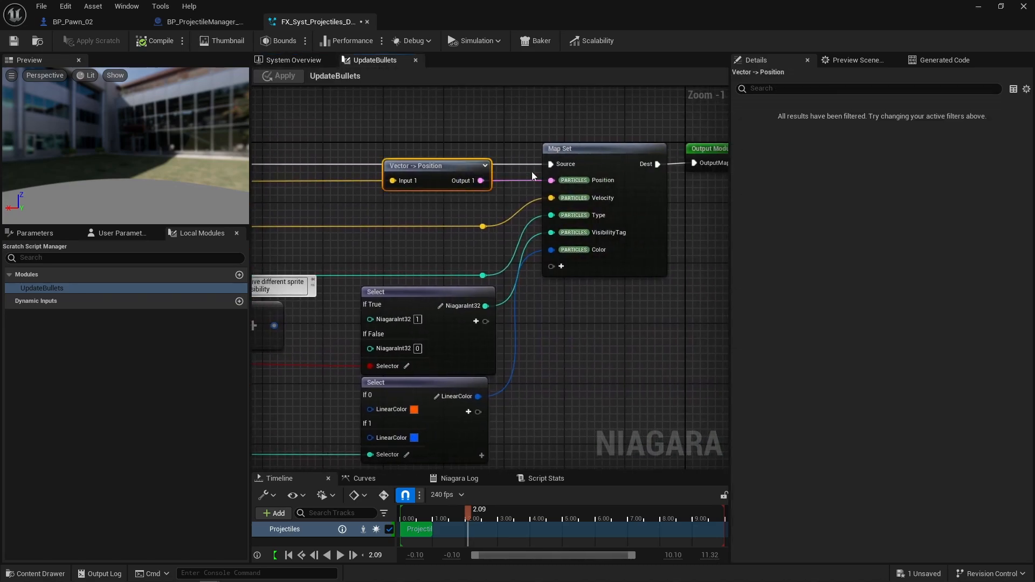
pyautogui.click(482, 276)
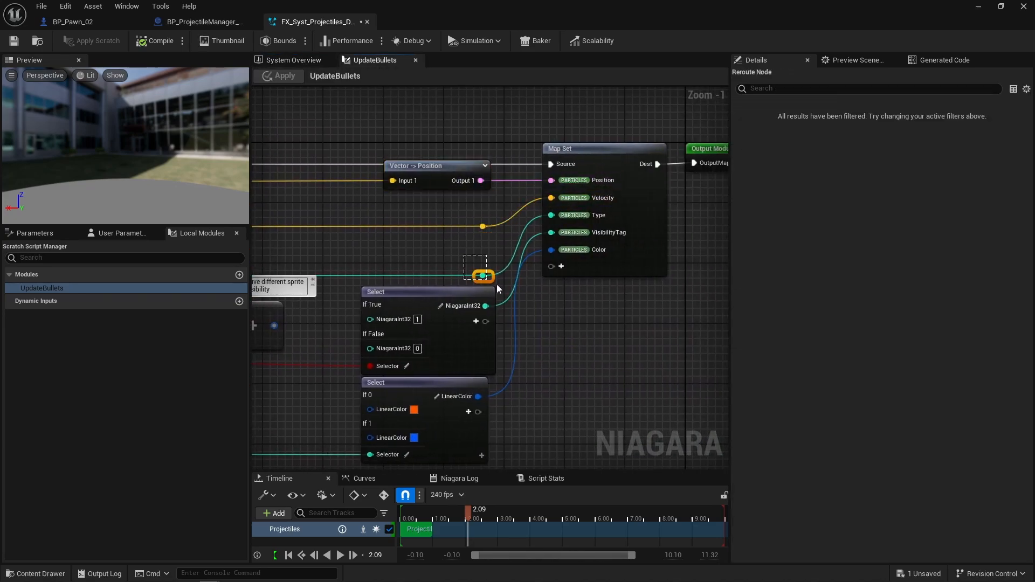
pyautogui.scroll(-3)
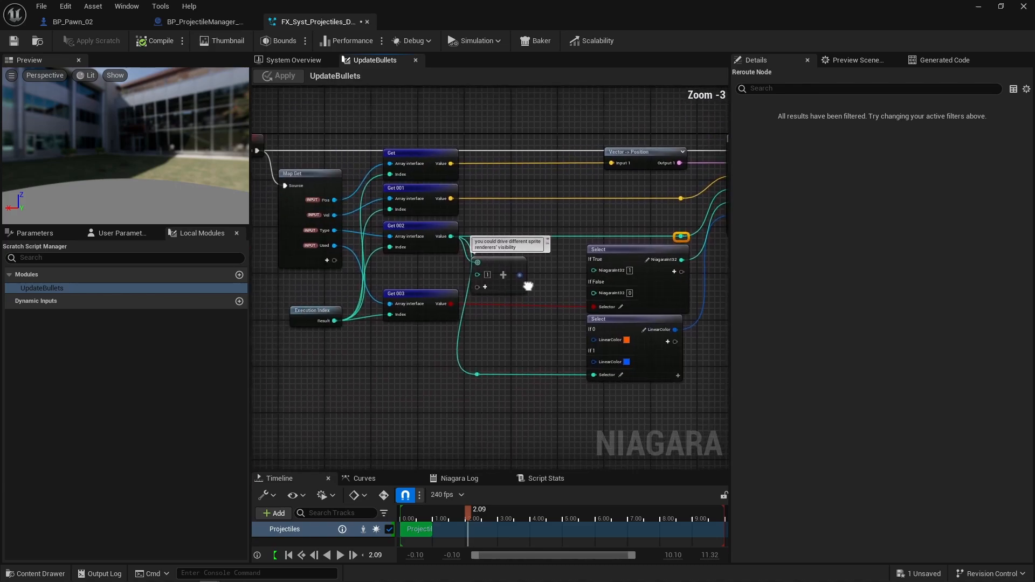
pyautogui.click(625, 317)
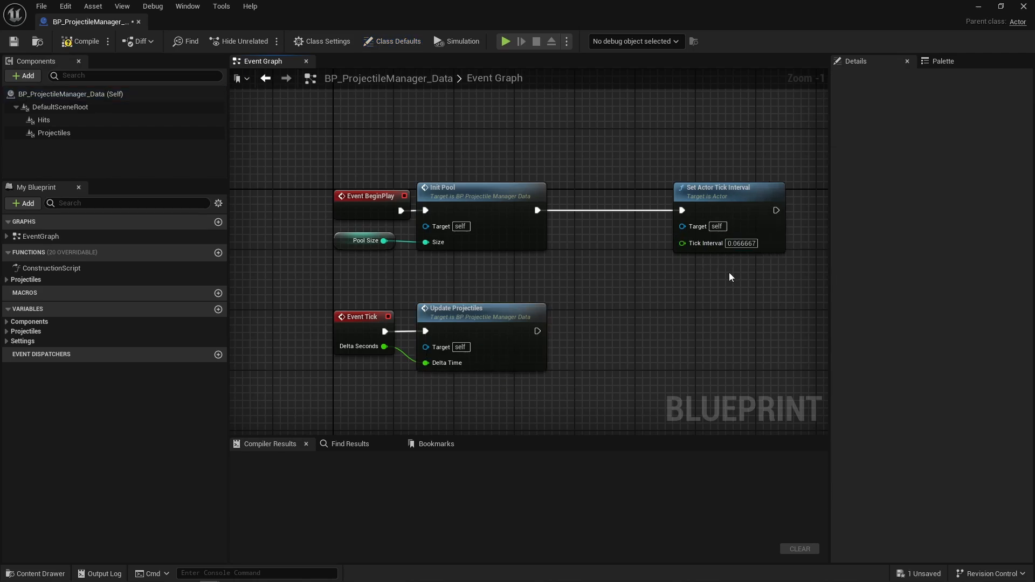
pyautogui.moveTo(479, 307)
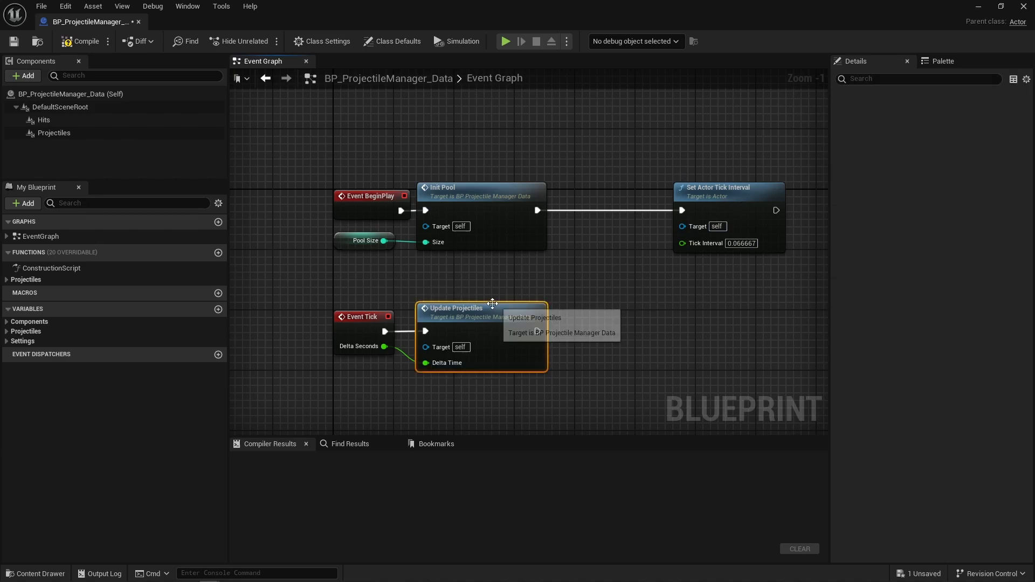
# - Revisit Update Projectiles, then show FX_Syst_Projectiles' System Overview with its Update Bullets stage
pyautogui.doubleClick(455, 307)
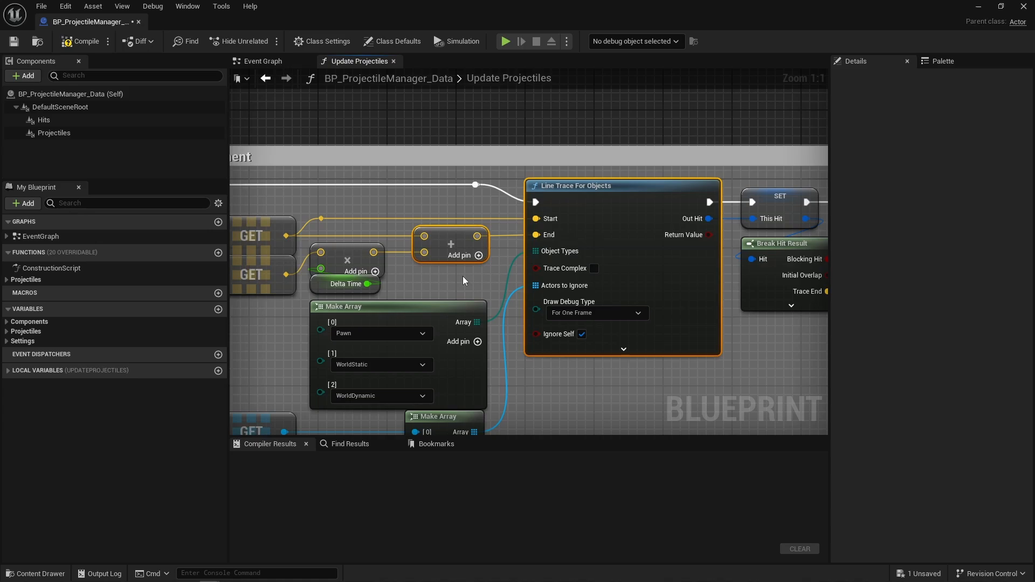
pyautogui.click(504, 41)
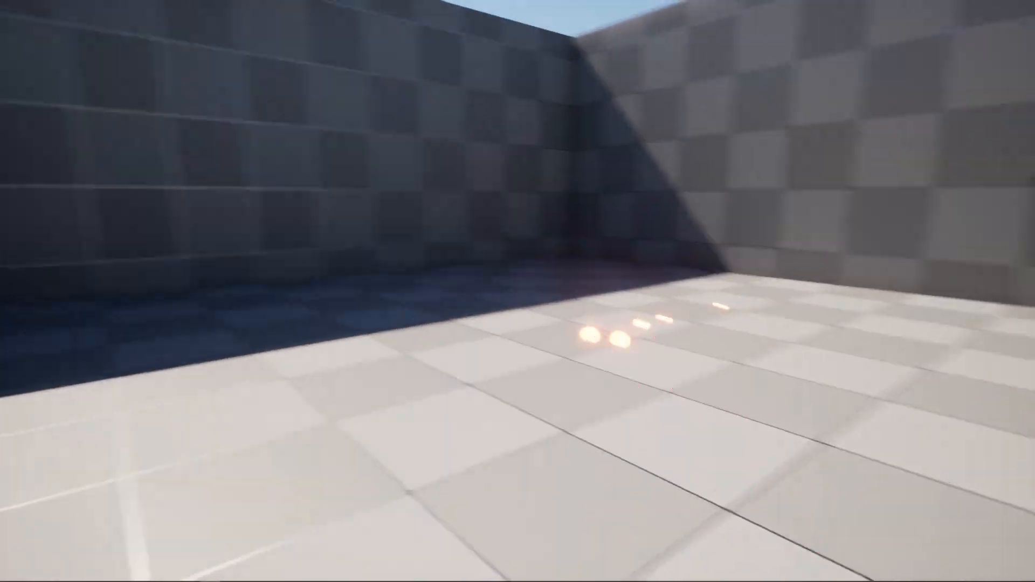
pyautogui.moveTo(517, 291)
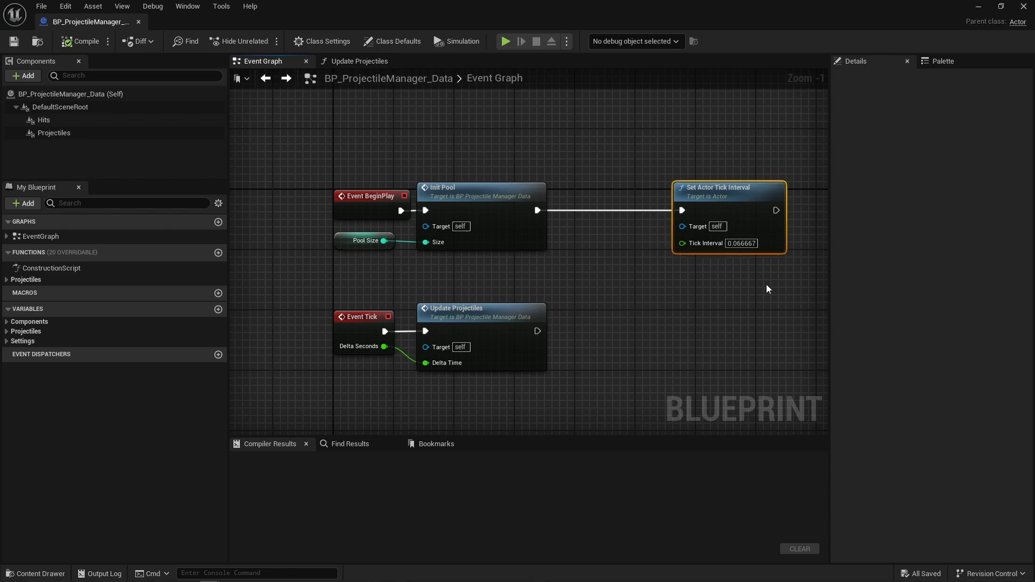
pyautogui.click(359, 60)
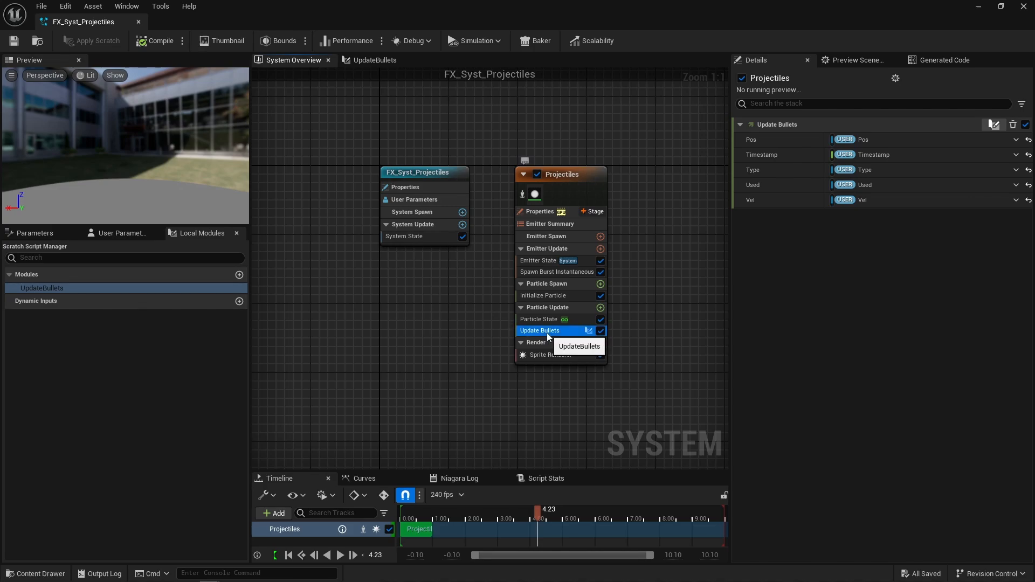
# - Bring up the UpdateBullets module's scratch pad graph from the emitter stack
pyautogui.doubleClick(539, 330)
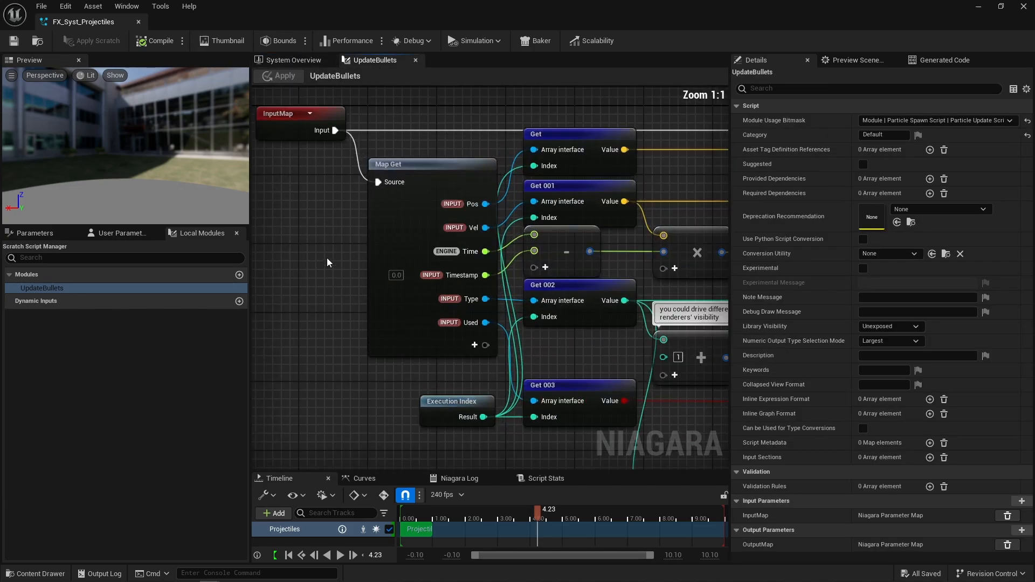
pyautogui.moveTo(621, 247)
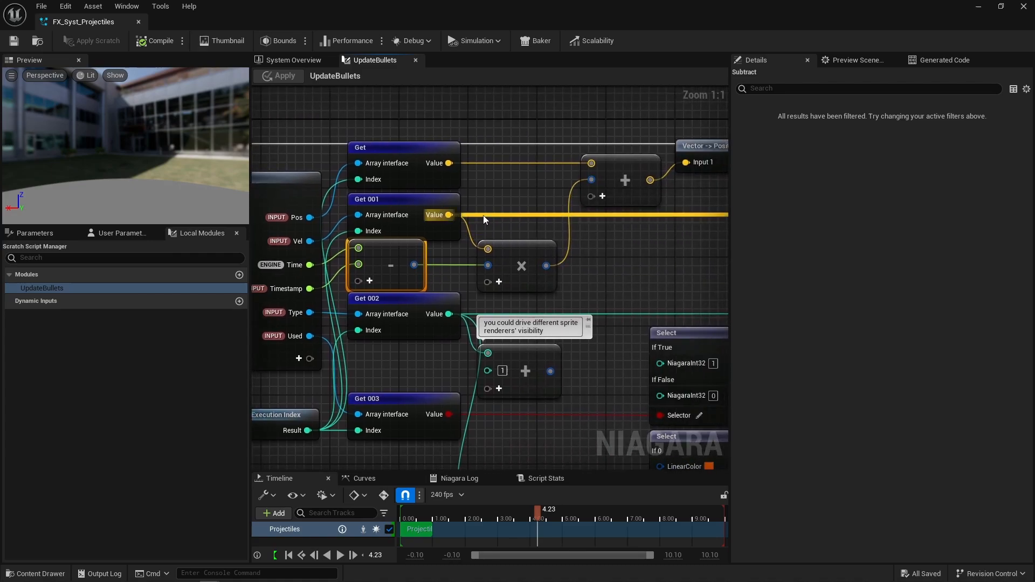
pyautogui.click(624, 180)
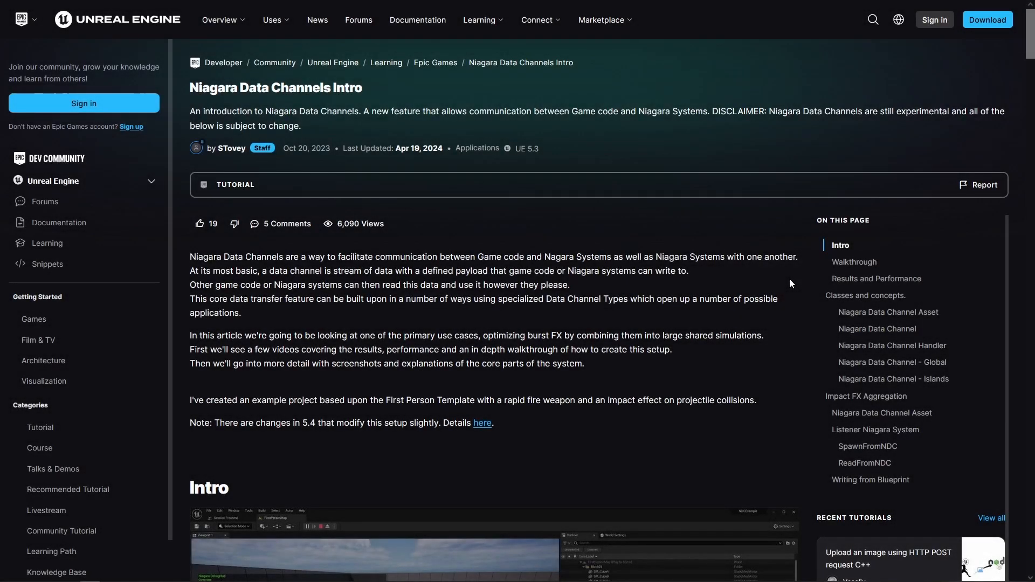
pyautogui.scroll(-3)
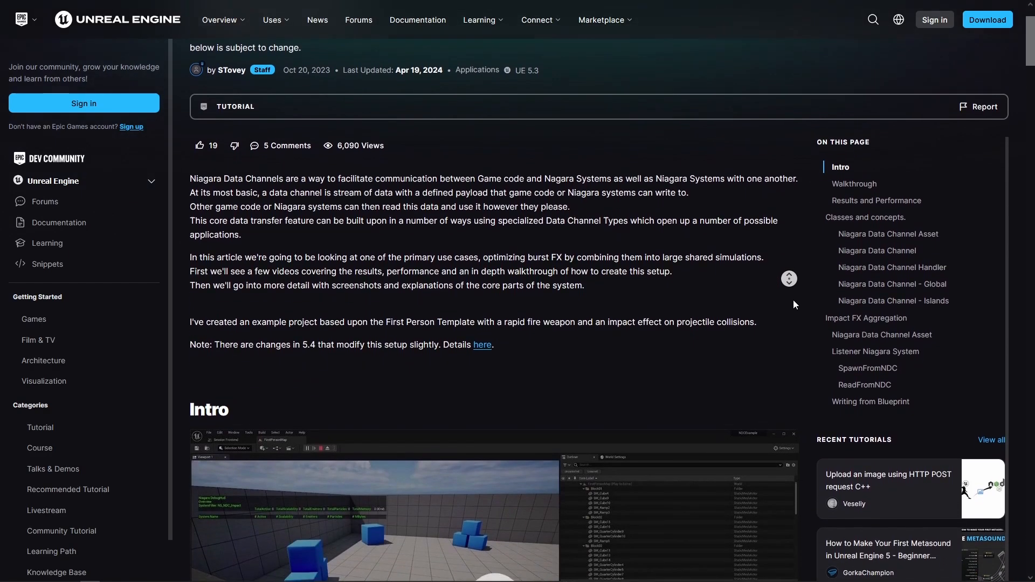
pyautogui.scroll(-3)
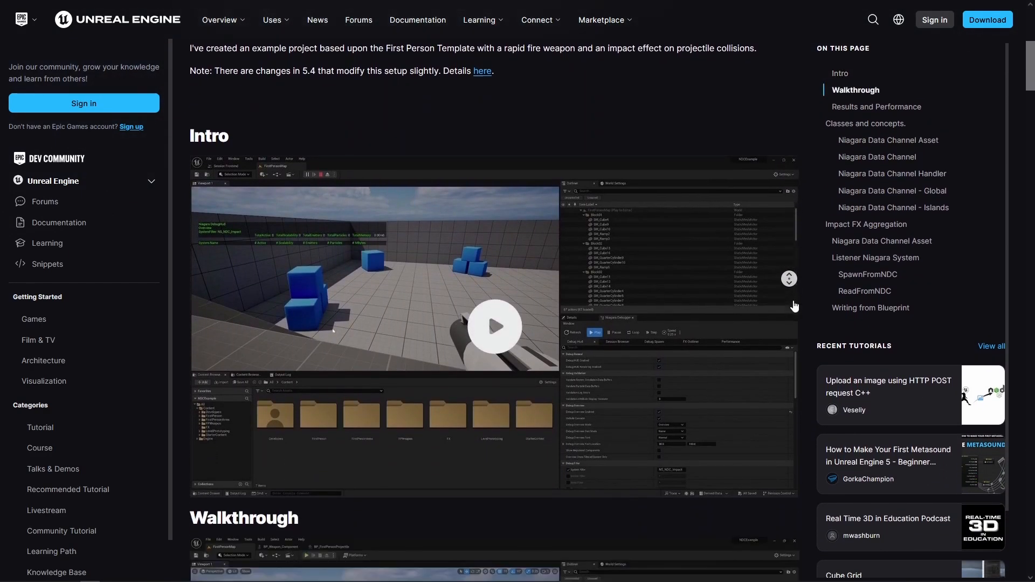
pyautogui.scroll(-3)
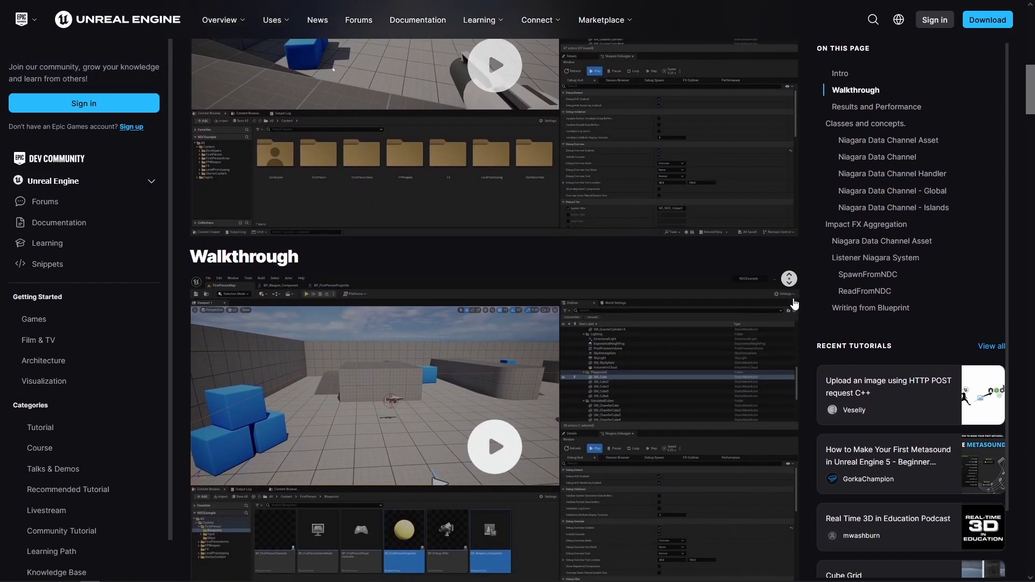
pyautogui.scroll(-3)
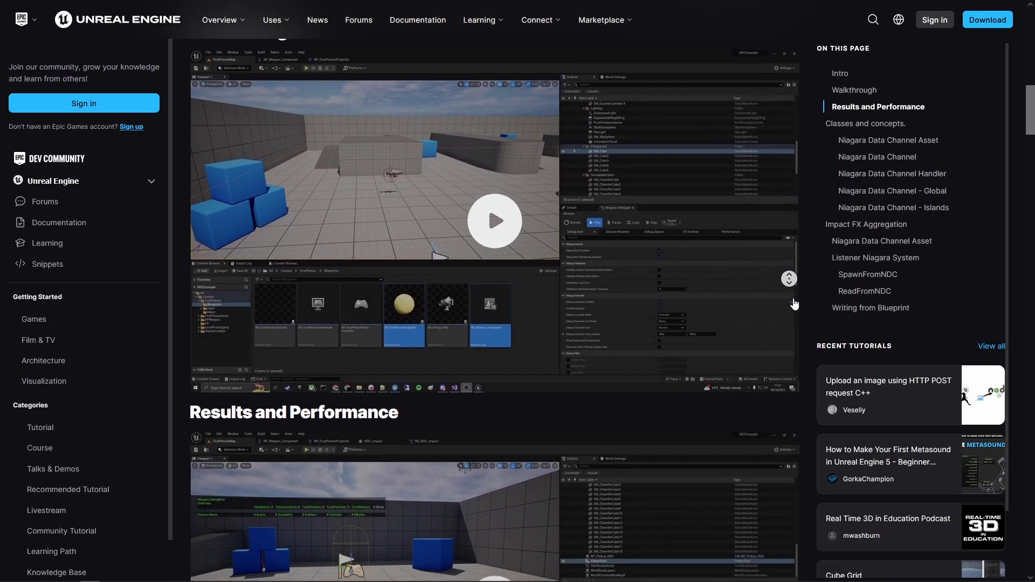
pyautogui.scroll(-3)
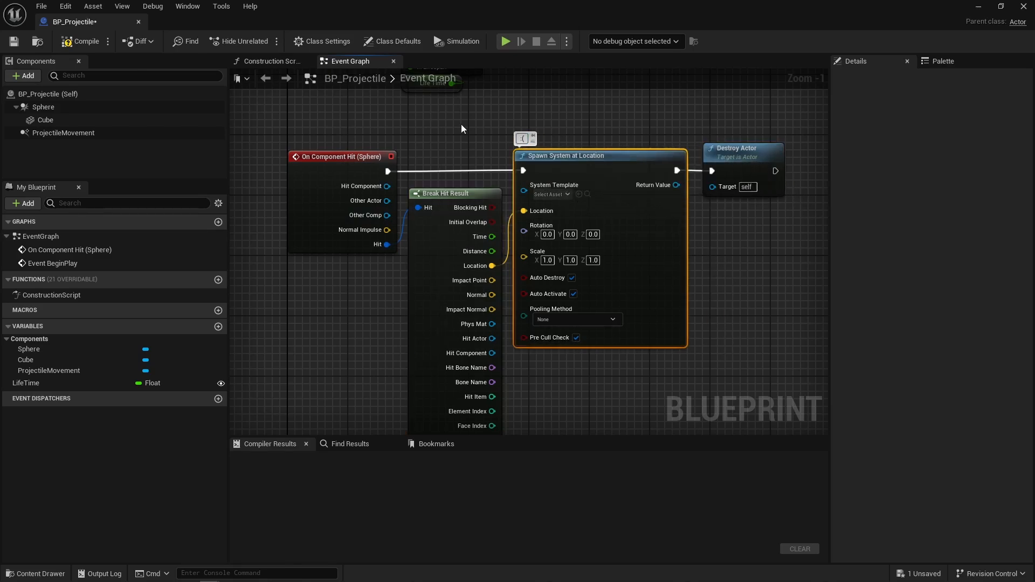
# - Review the manager's Update Projectiles function that writes hits to the data channel
pyautogui.click(462, 128)
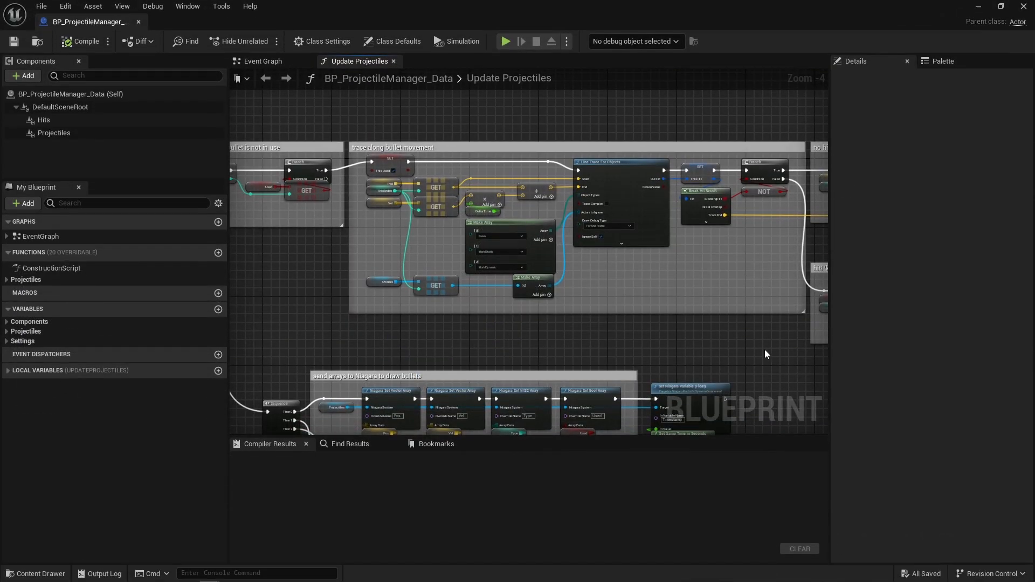
pyautogui.scroll(3)
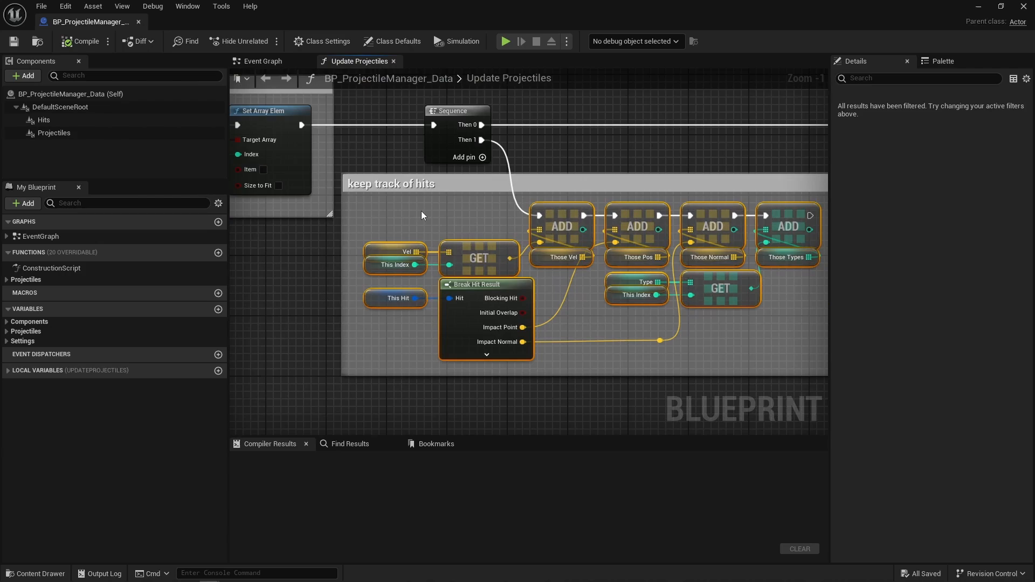
pyautogui.scroll(-3)
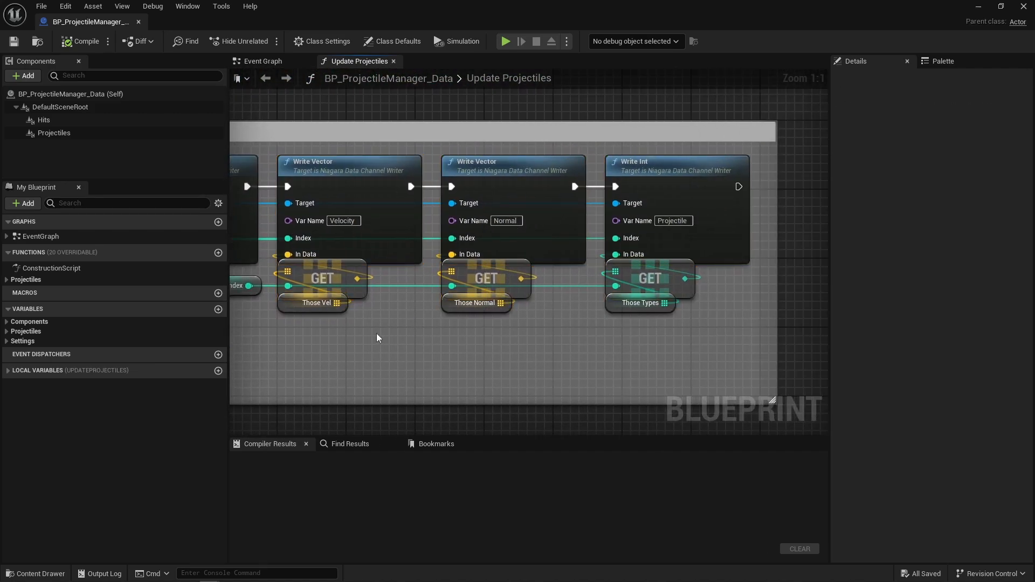
# - Inspect the NDC_Hits data channel asset from the Write node, then move to FX_Syst_Hits
pyautogui.click(34, 572)
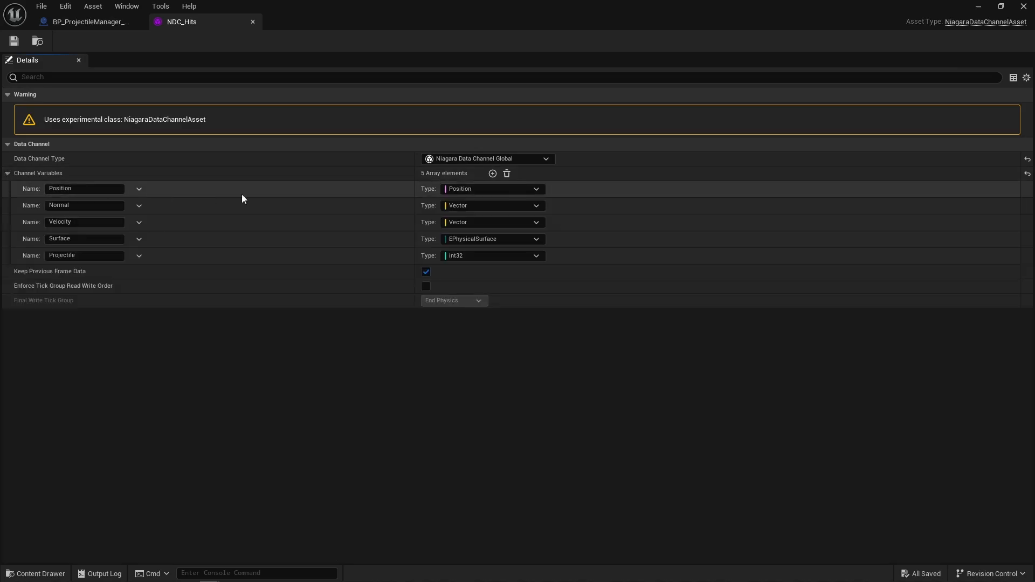
pyautogui.click(90, 22)
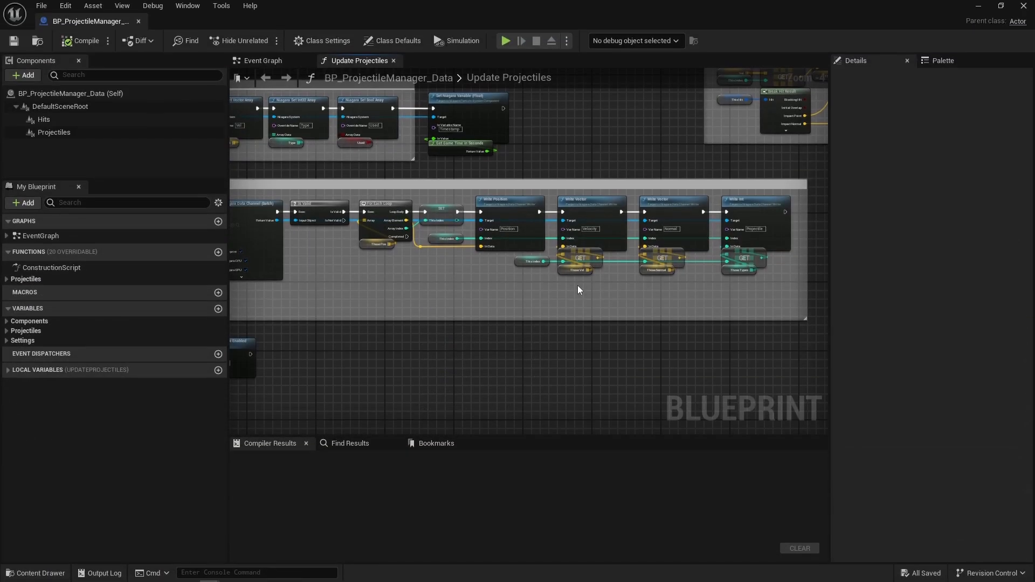
pyautogui.click(43, 120)
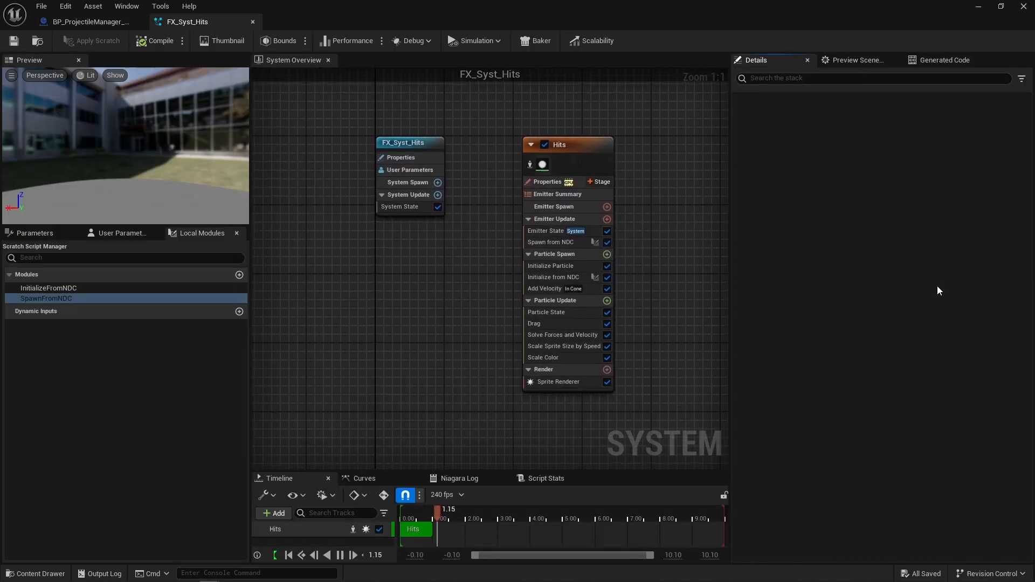
# - Show the Hits emitter's Spawn from NDC module settings reading the NDC_Hits channel
pyautogui.doubleClick(47, 299)
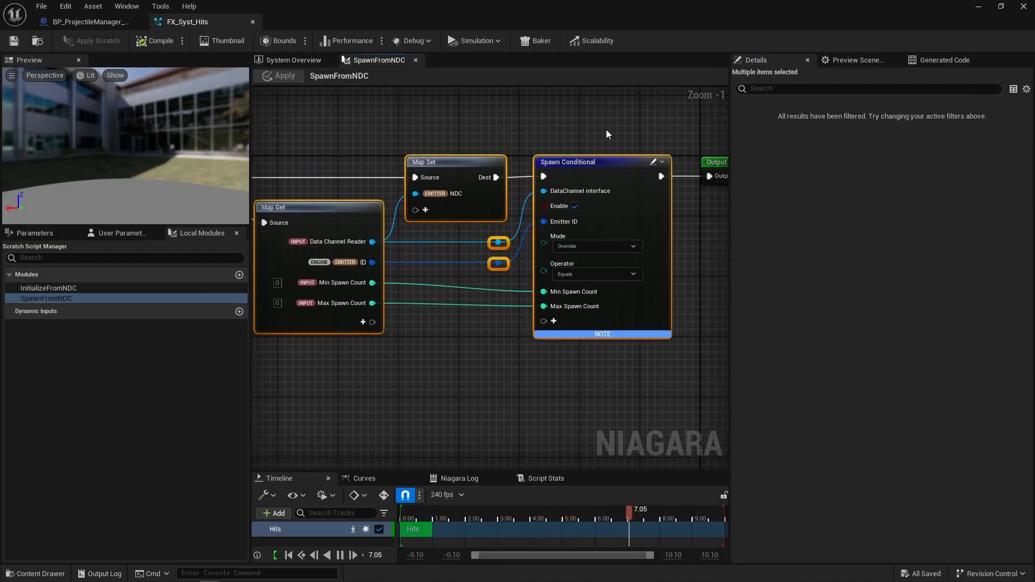
pyautogui.click(292, 59)
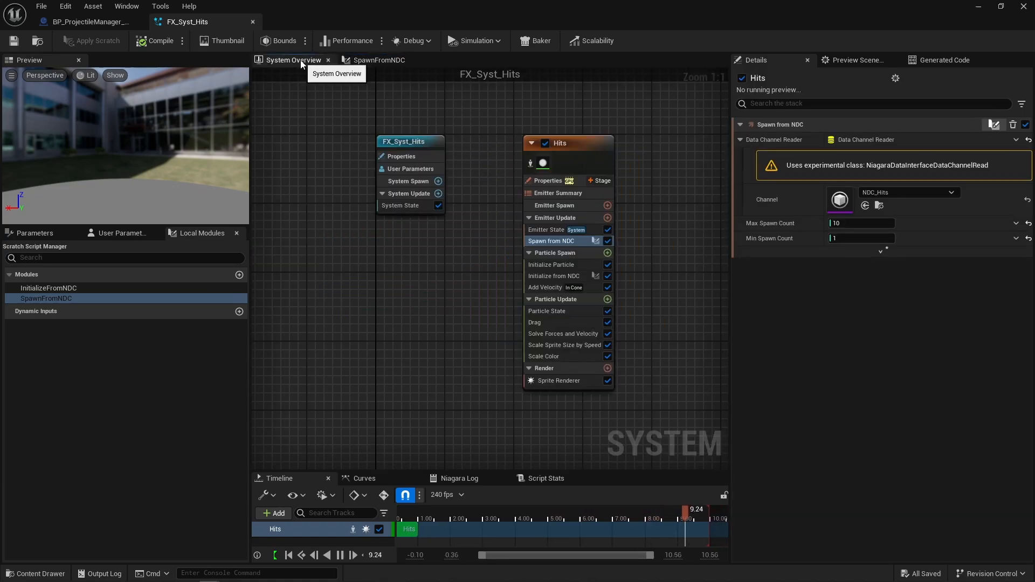
pyautogui.click(554, 274)
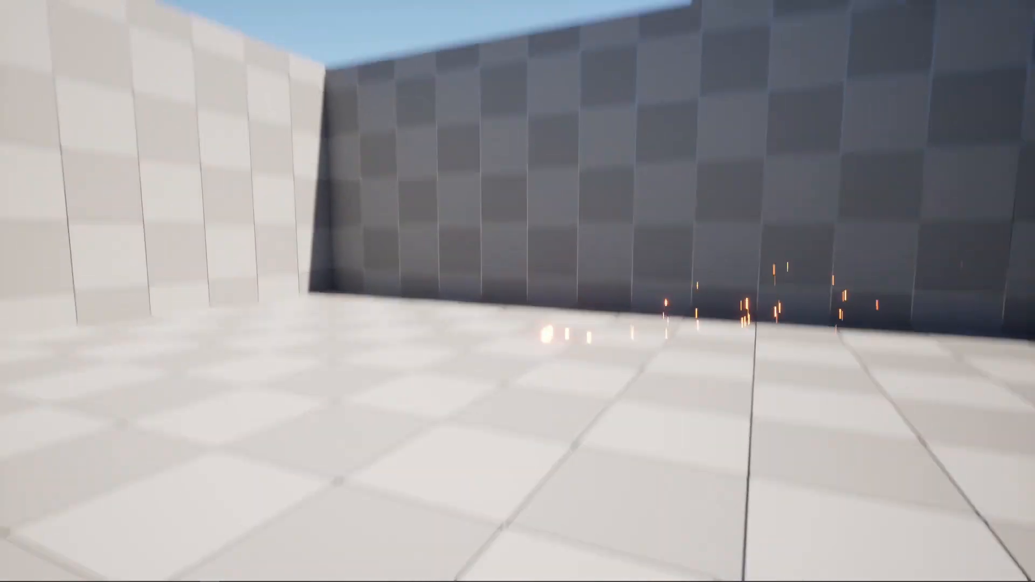
pyautogui.moveTo(518, 291)
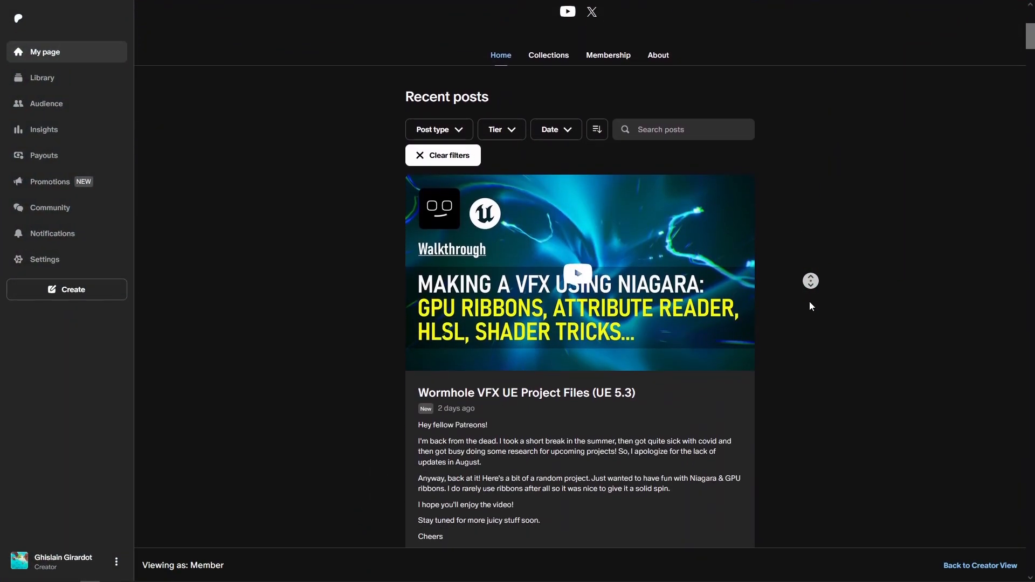
pyautogui.scroll(-3)
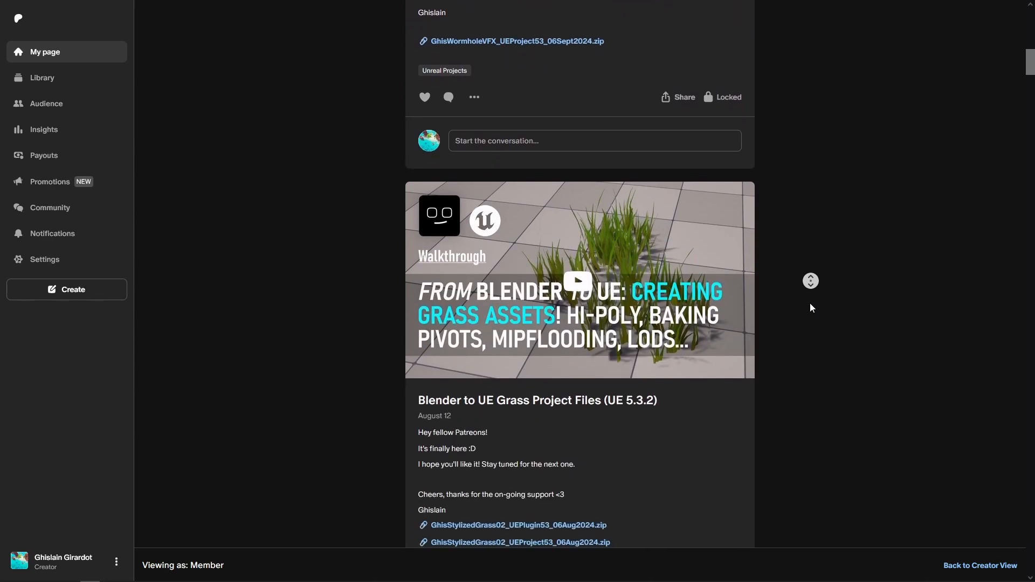
pyautogui.scroll(-3)
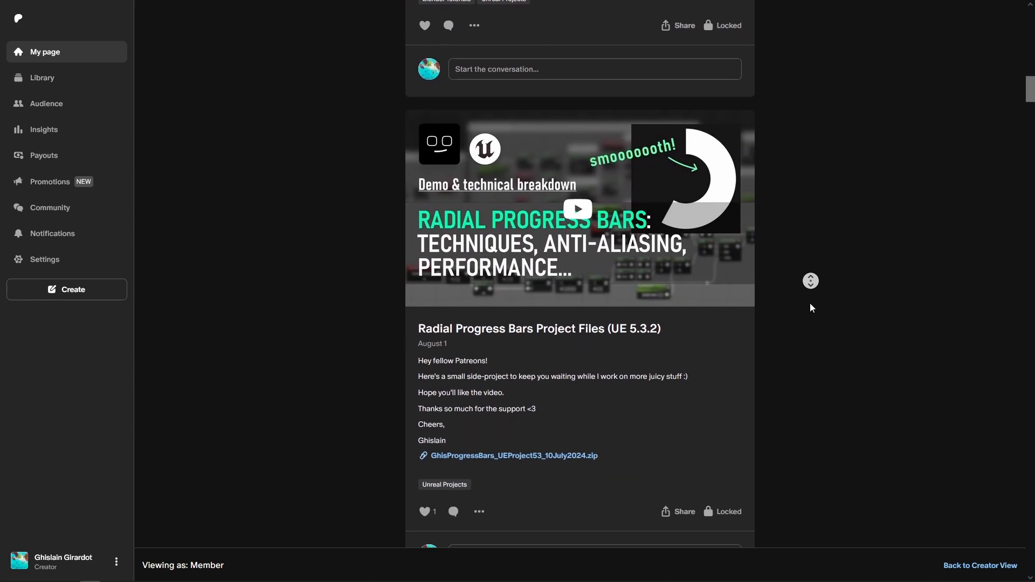
pyautogui.scroll(-3)
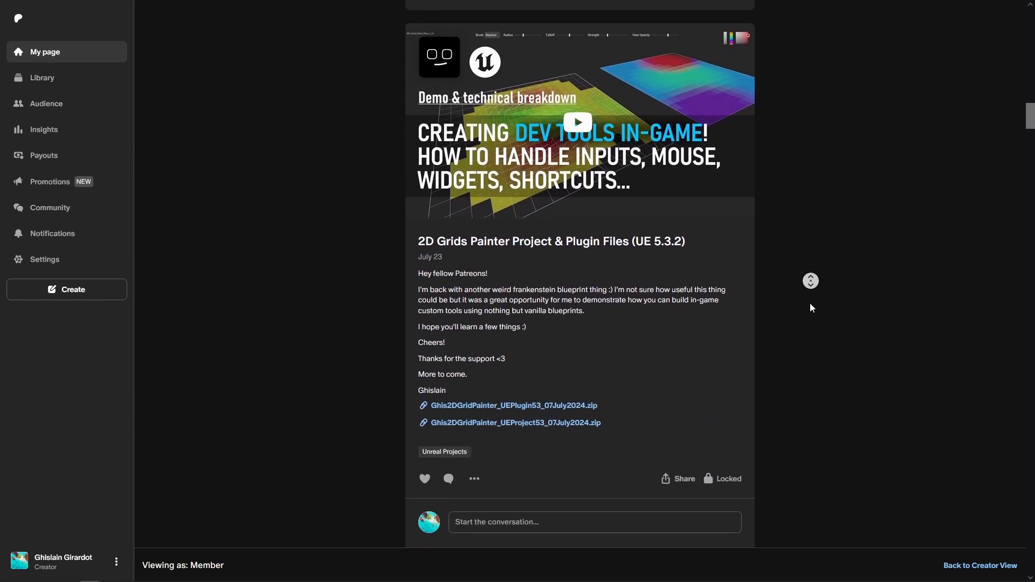